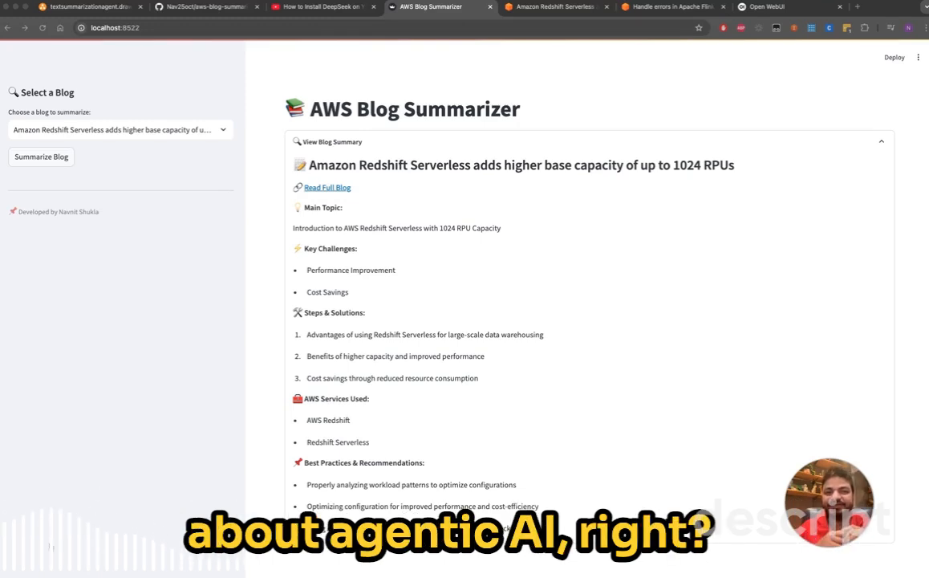
mouse_move(48, 548)
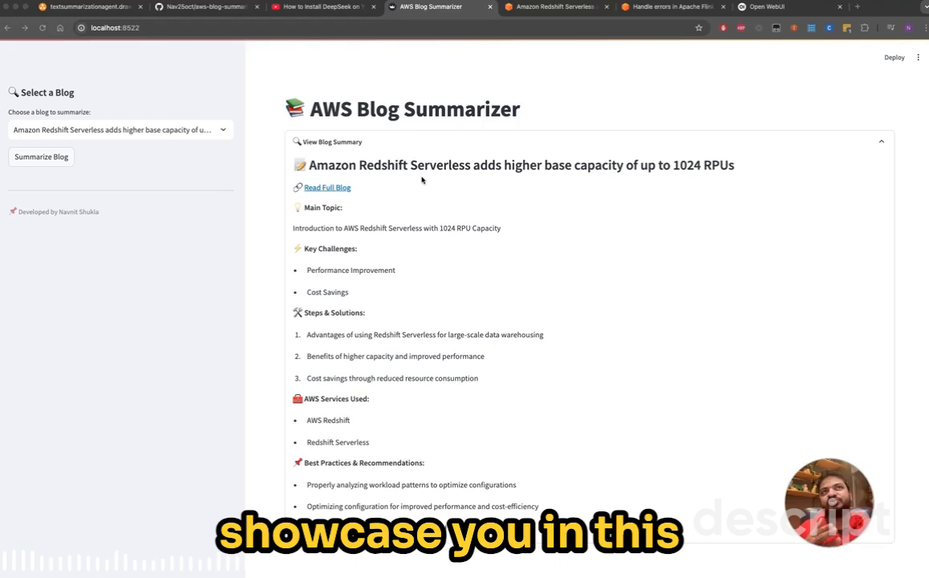
mouse_move(274, 88)
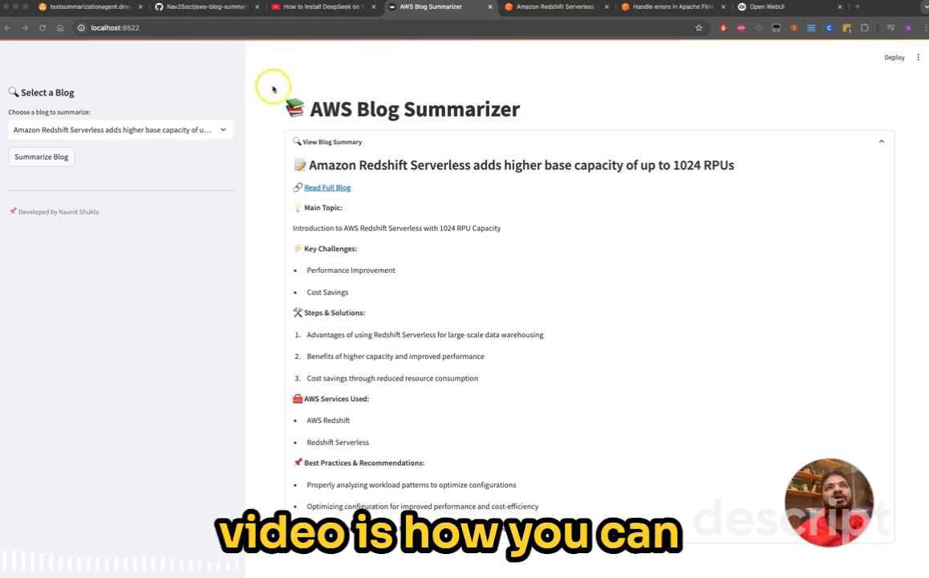
mouse_move(154, 37)
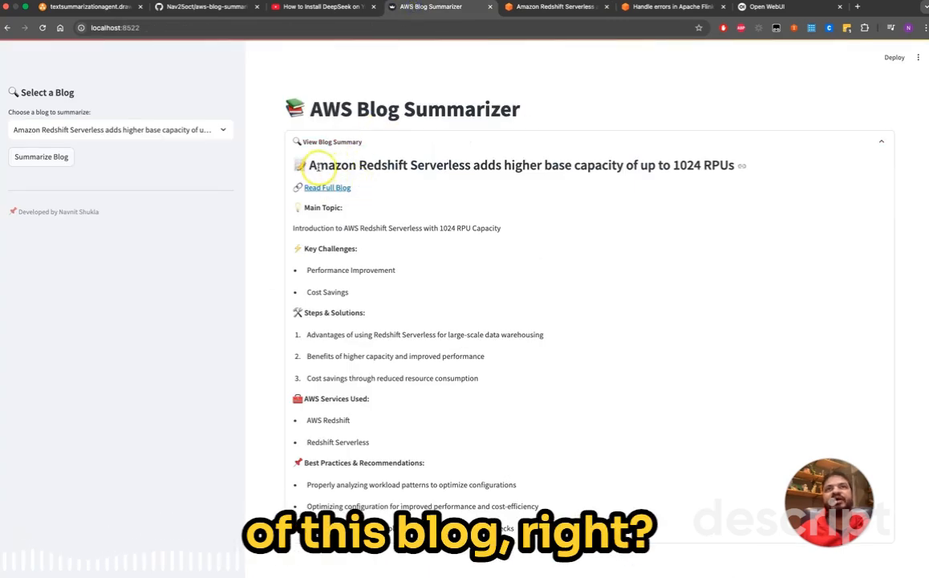
Highlight the 'higher base capacity' phrase in the summary title and jump to the original Redshift Serverless article
drag(504, 164, 573, 165)
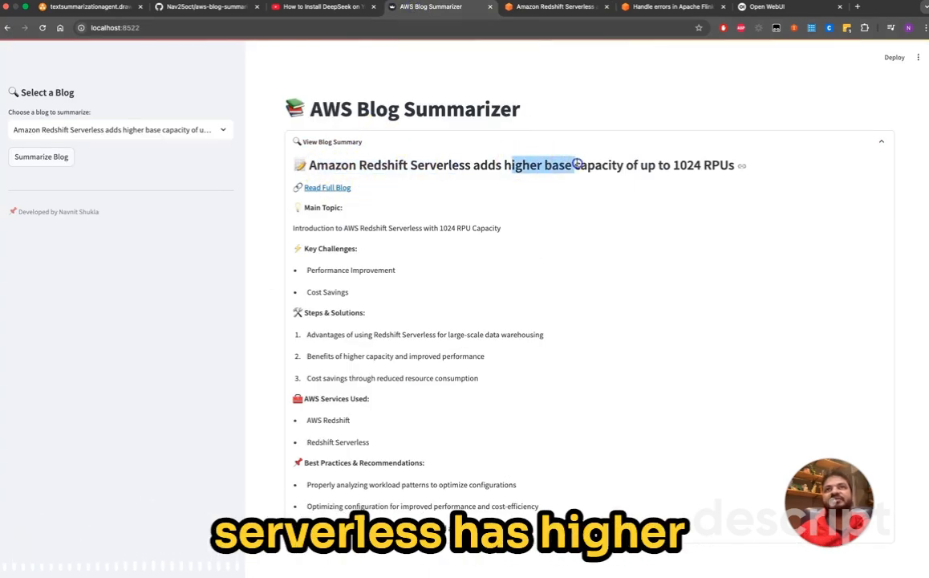
click(554, 7)
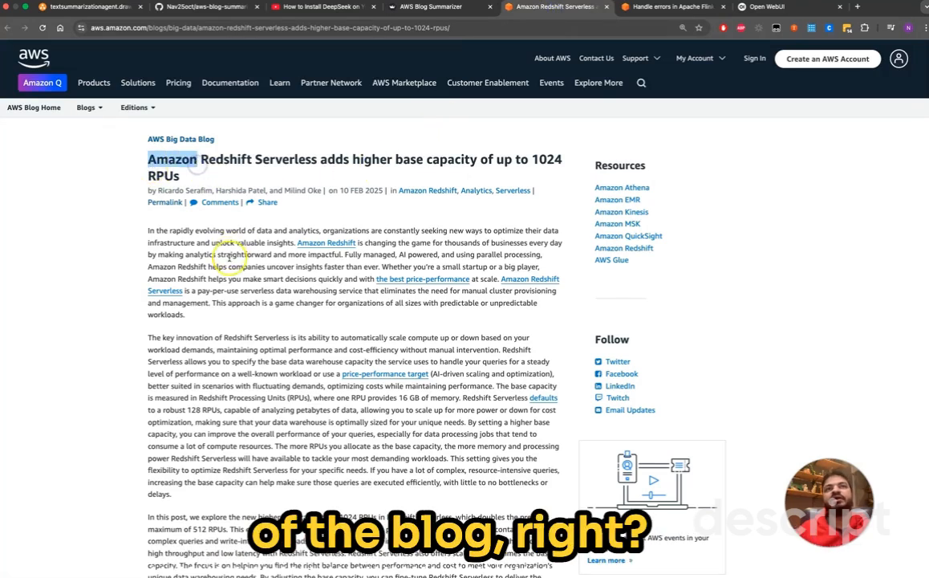
scroll(down, 3)
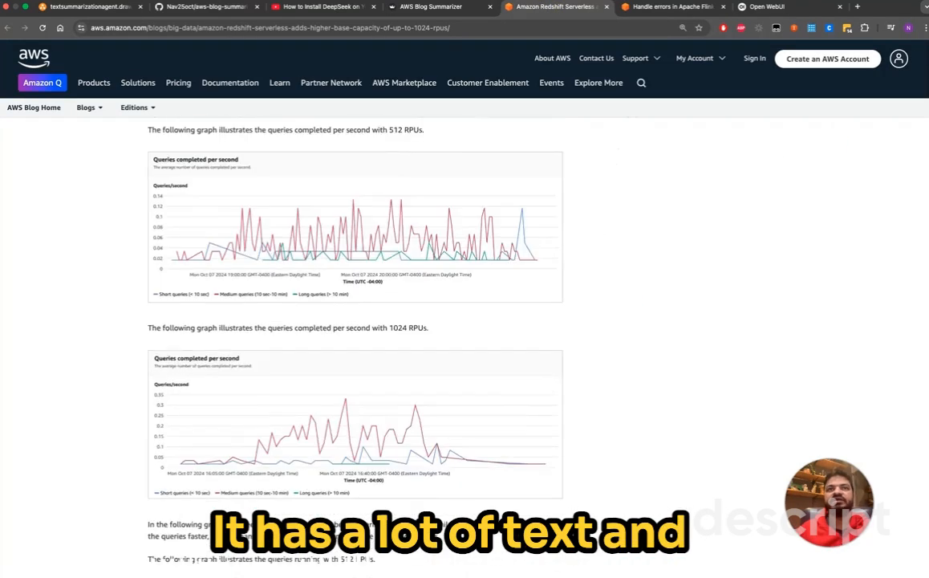
scroll(down, 3)
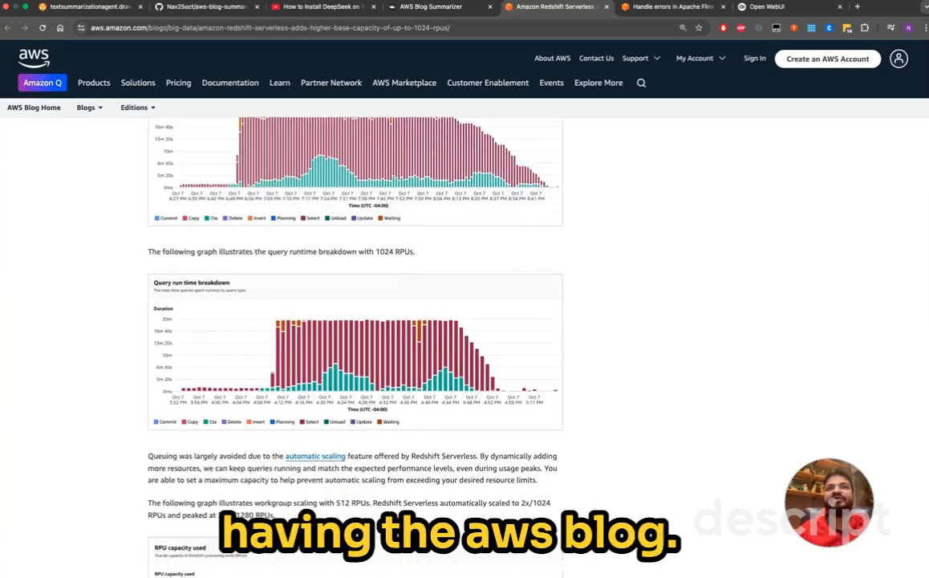
scroll(down, 3)
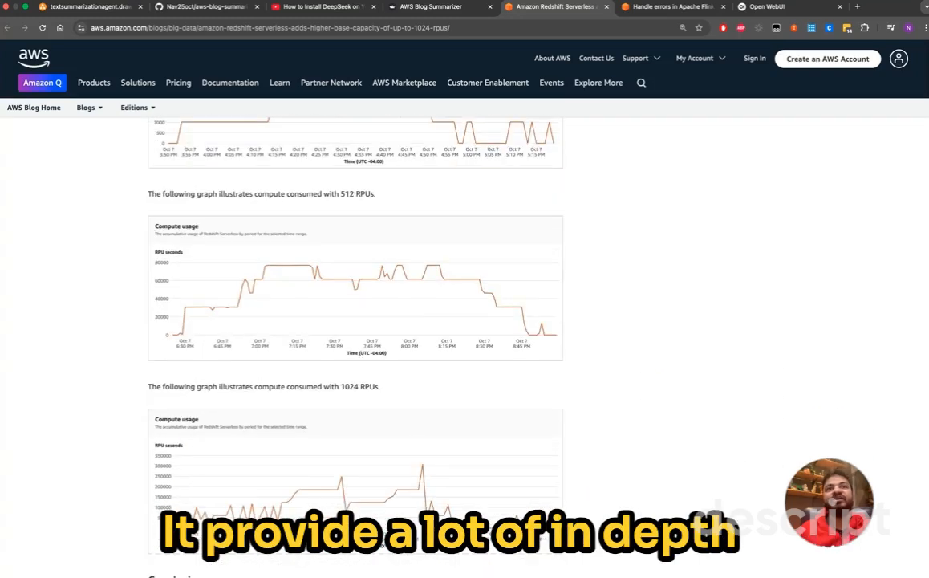
scroll(down, 3)
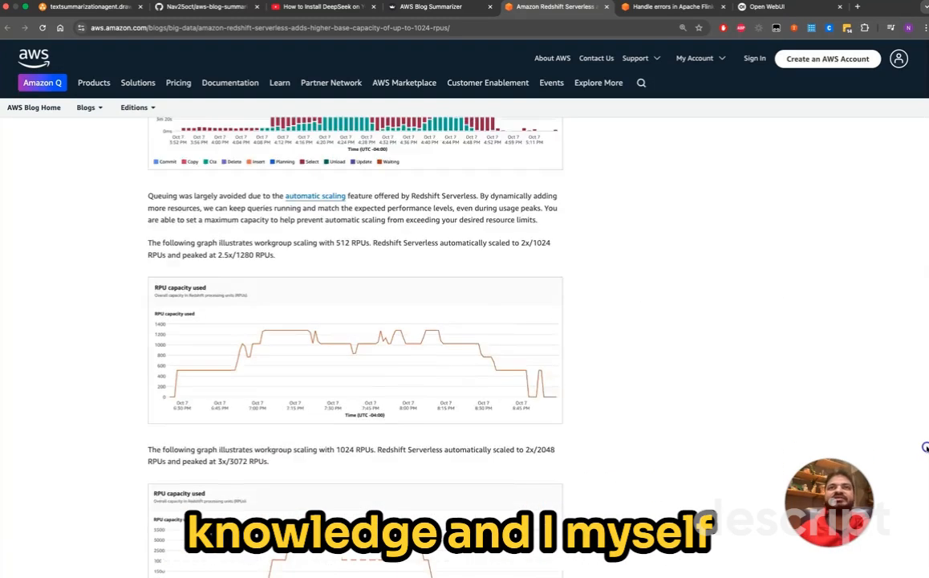
scroll(down, 3)
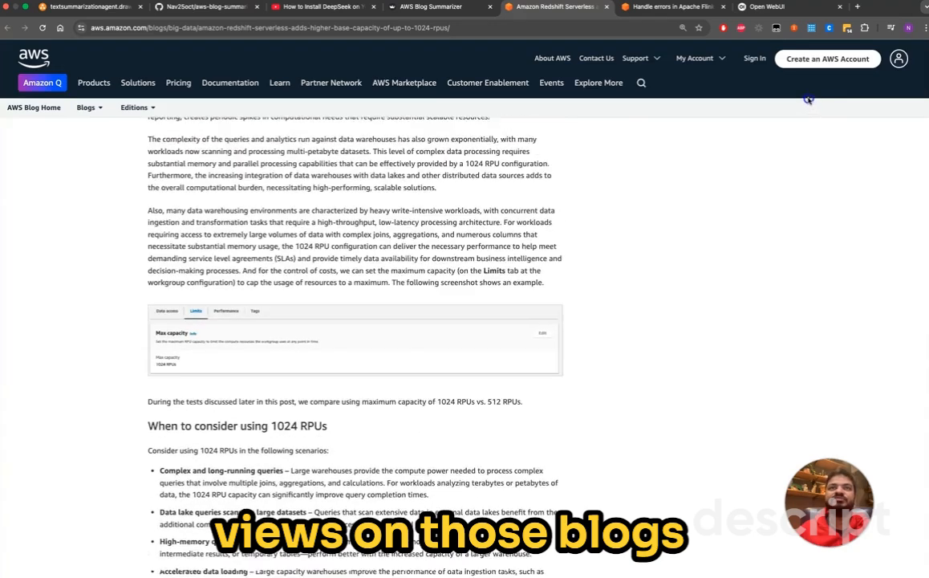
scroll(up, 3)
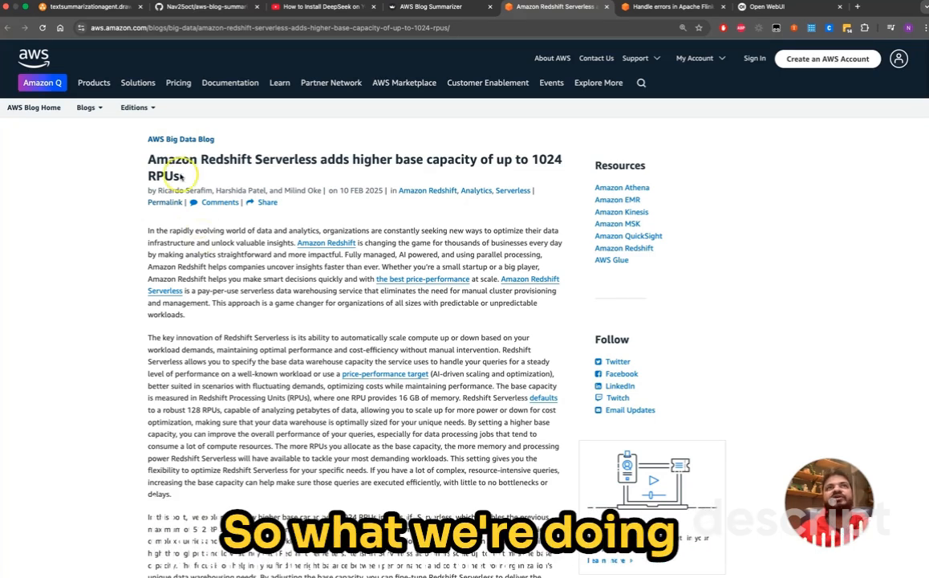
mouse_move(75, 277)
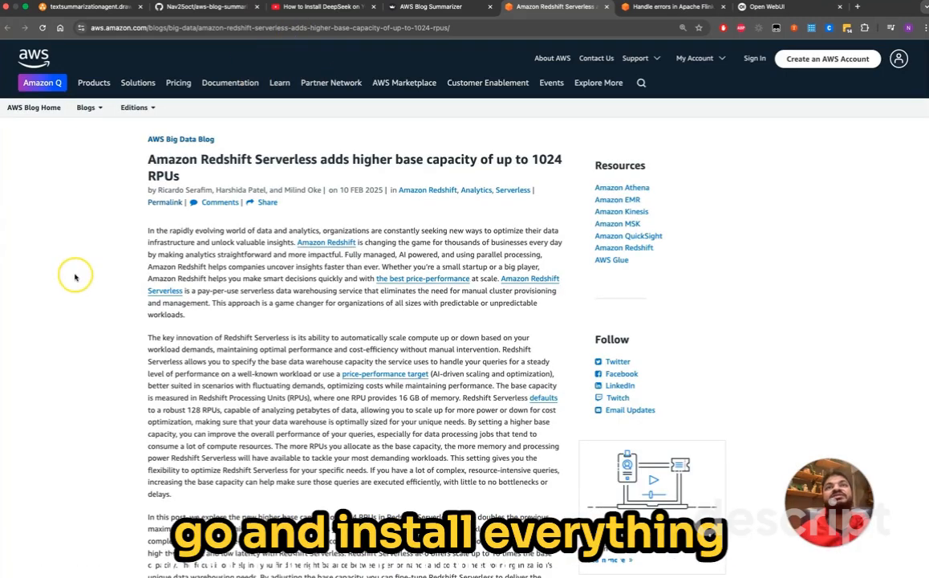
mouse_move(276, 299)
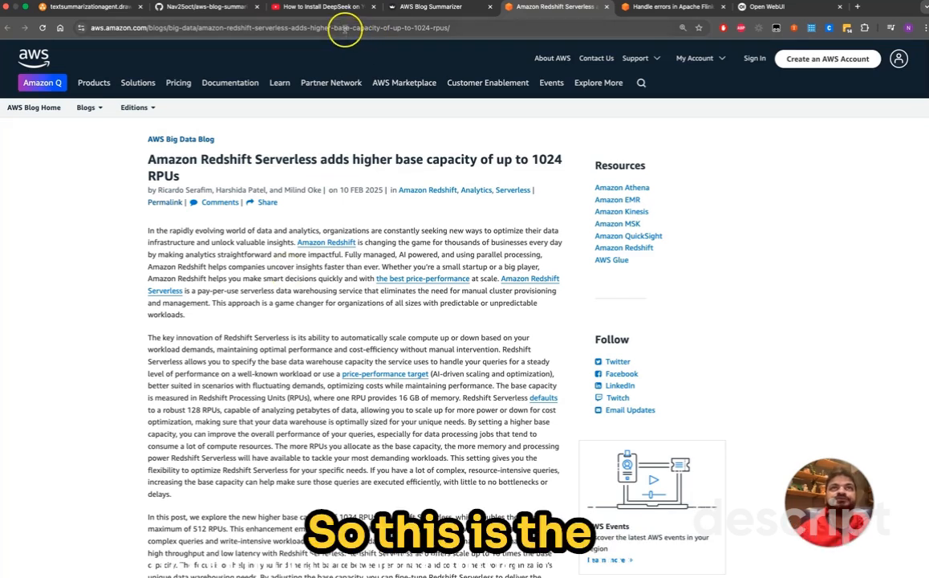
Select the 'Use DeepSeek with Amazon OpenSearch Service' post from the blog dropdown and run Summarize Blog
click(425, 9)
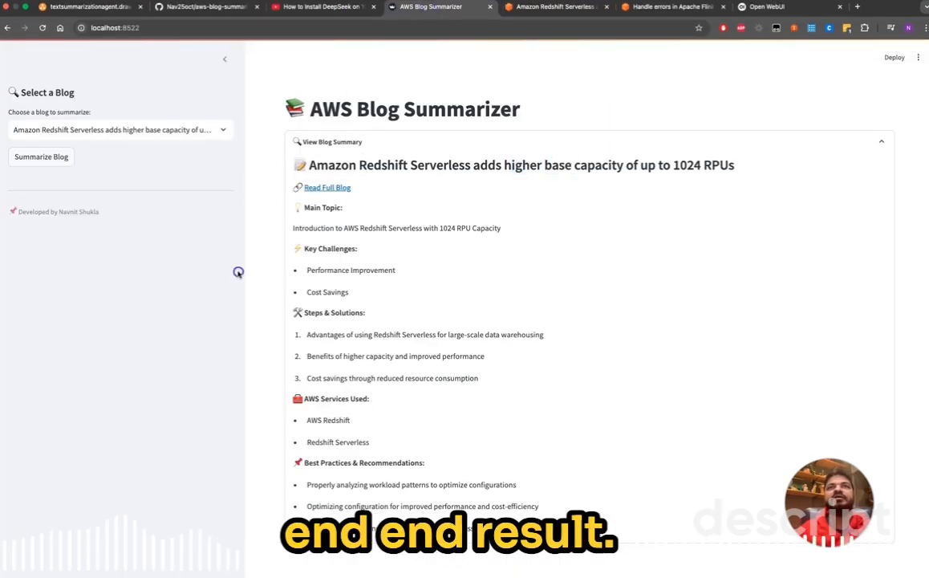
mouse_move(173, 171)
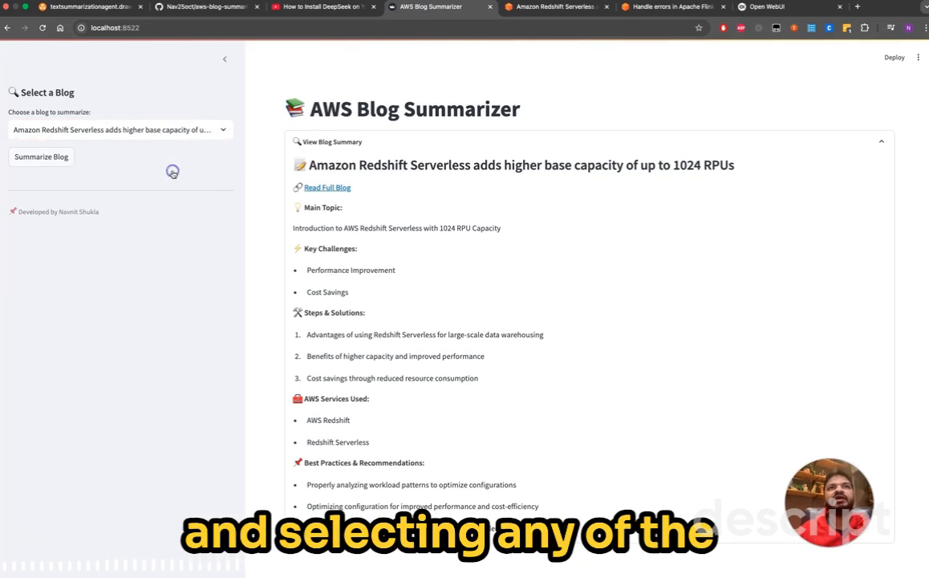
click(120, 129)
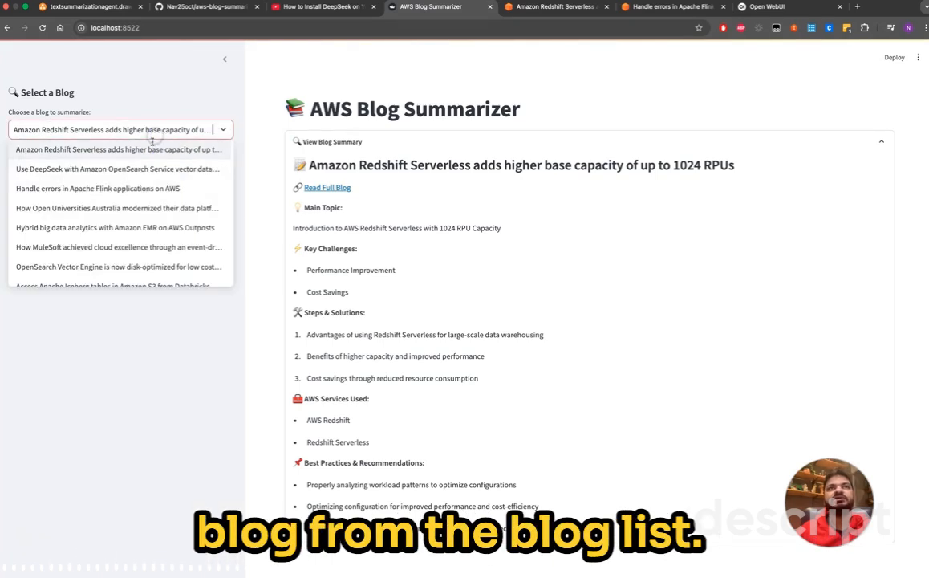
click(117, 168)
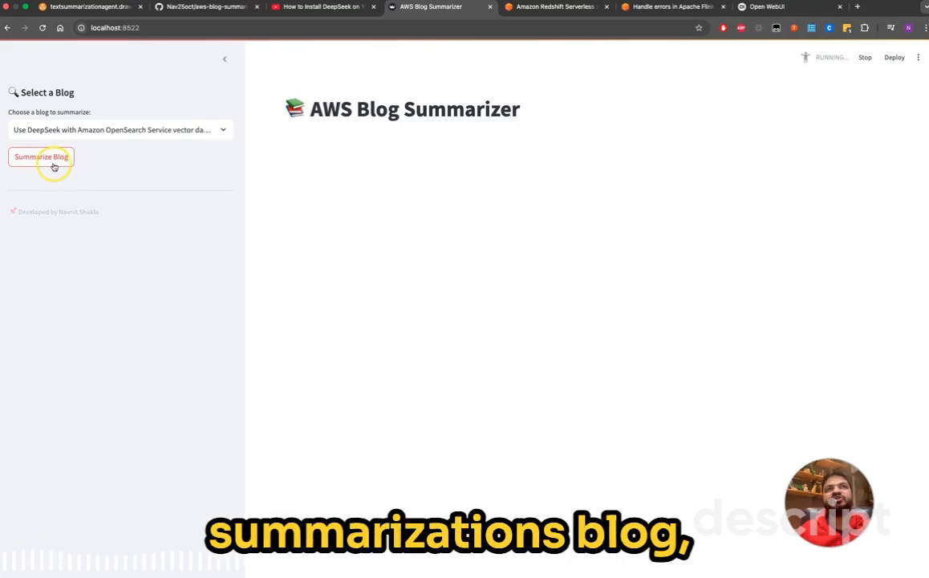
click(41, 157)
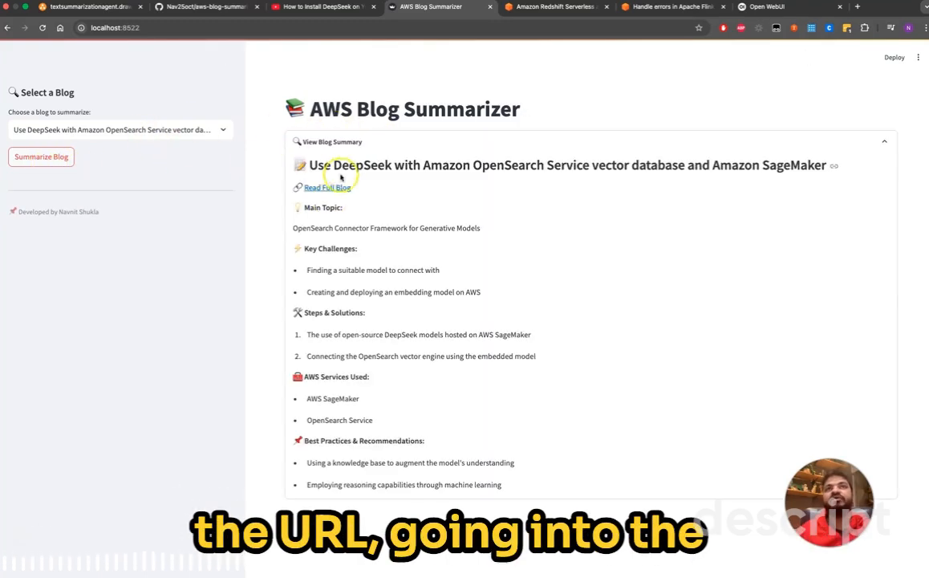
mouse_move(389, 339)
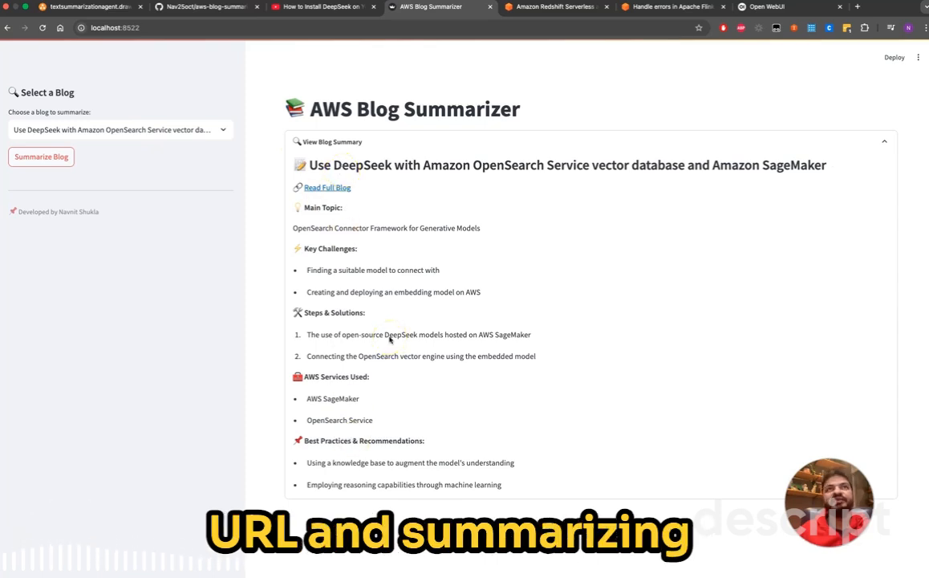
mouse_move(335, 287)
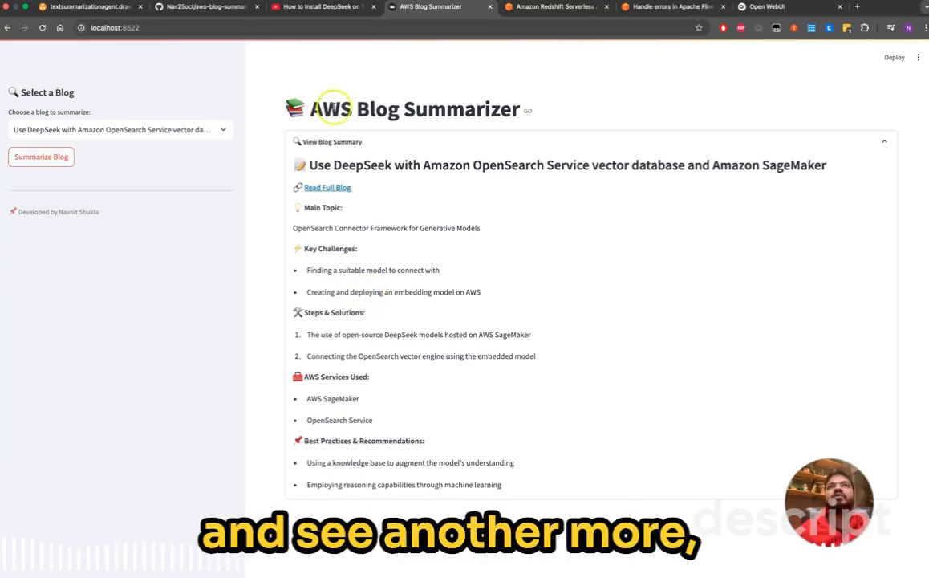
mouse_move(514, 45)
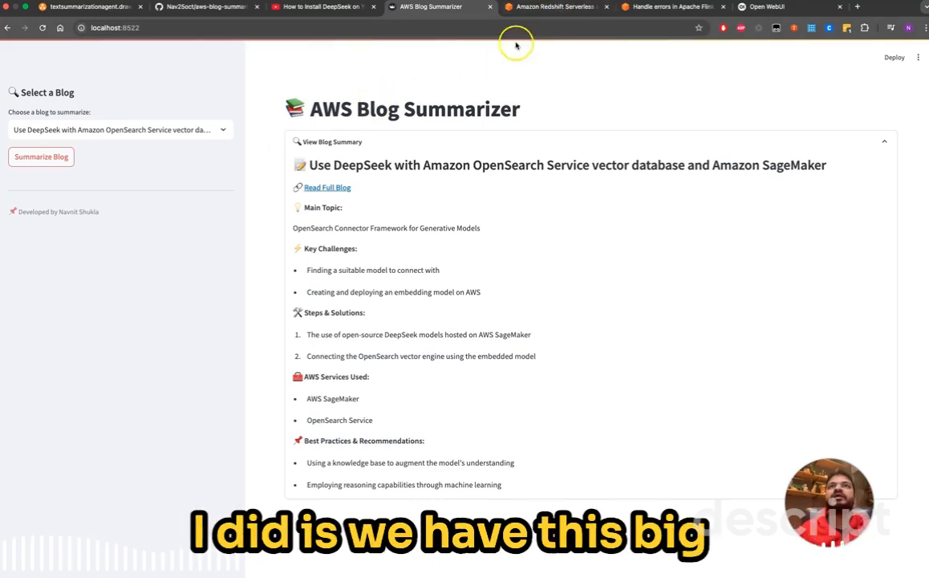
Show the AWS Big Data Blog listing with the Redshift Serverless, DeepSeek and Flink posts on top
click(549, 6)
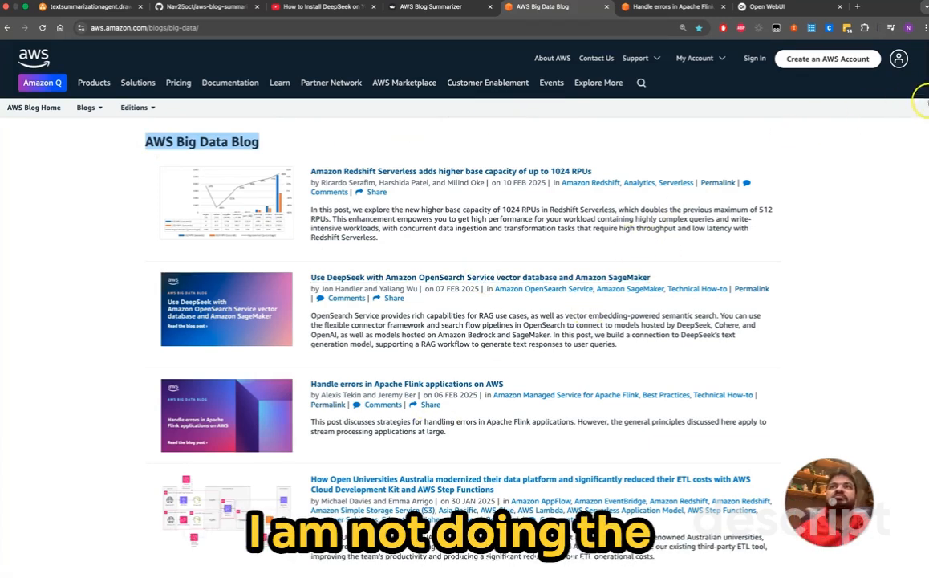
mouse_move(571, 128)
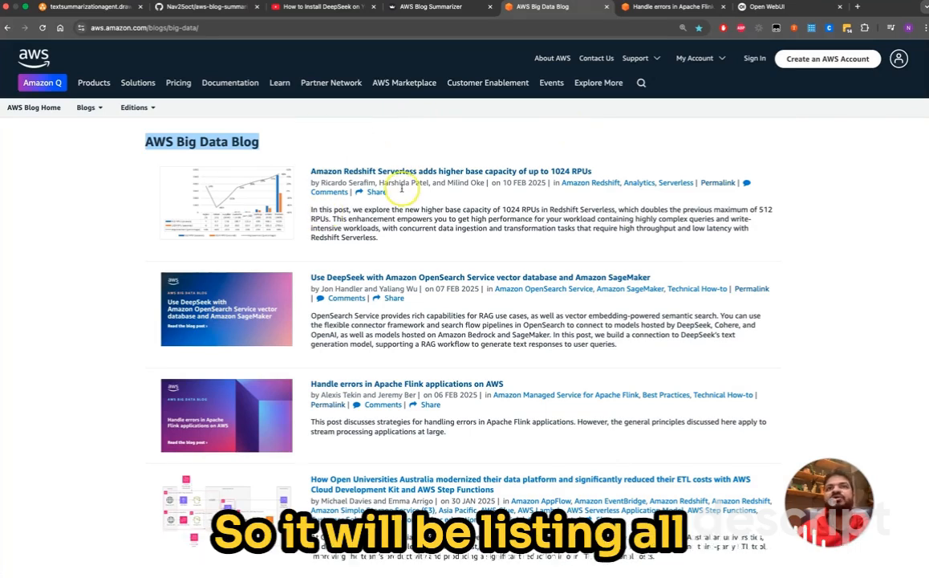
mouse_move(227, 125)
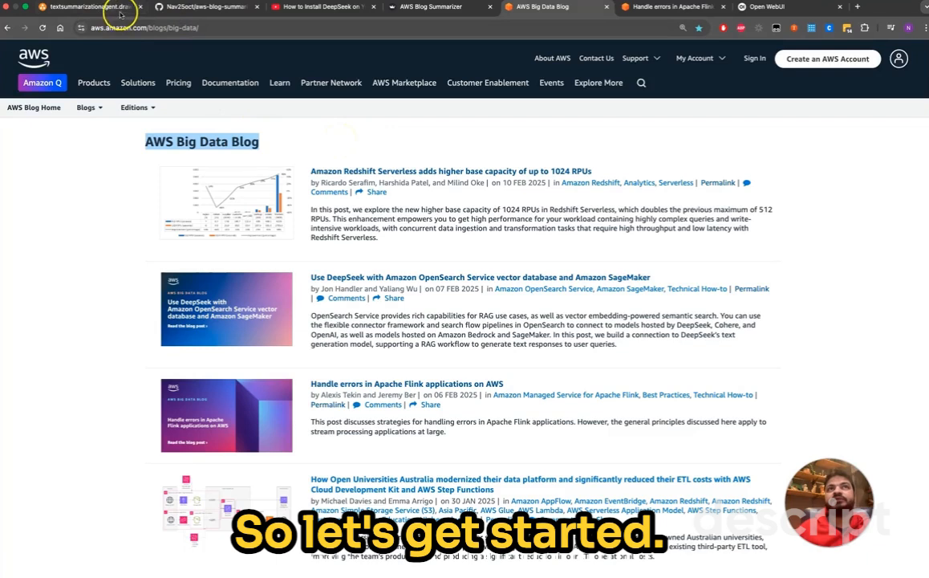
Revisit the DeepSeek summary in the app, then bring up the textsummarizationagent.drawio document
click(439, 6)
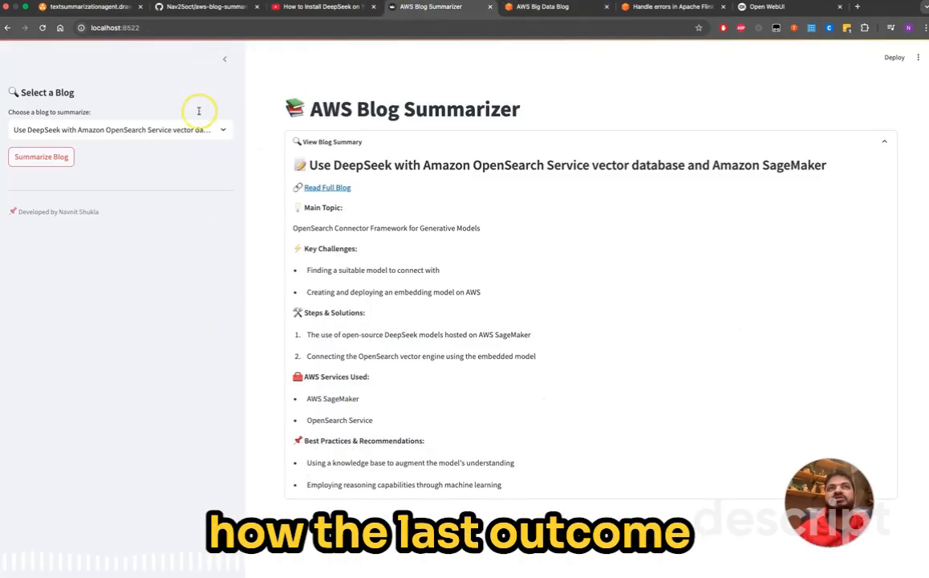
mouse_move(250, 141)
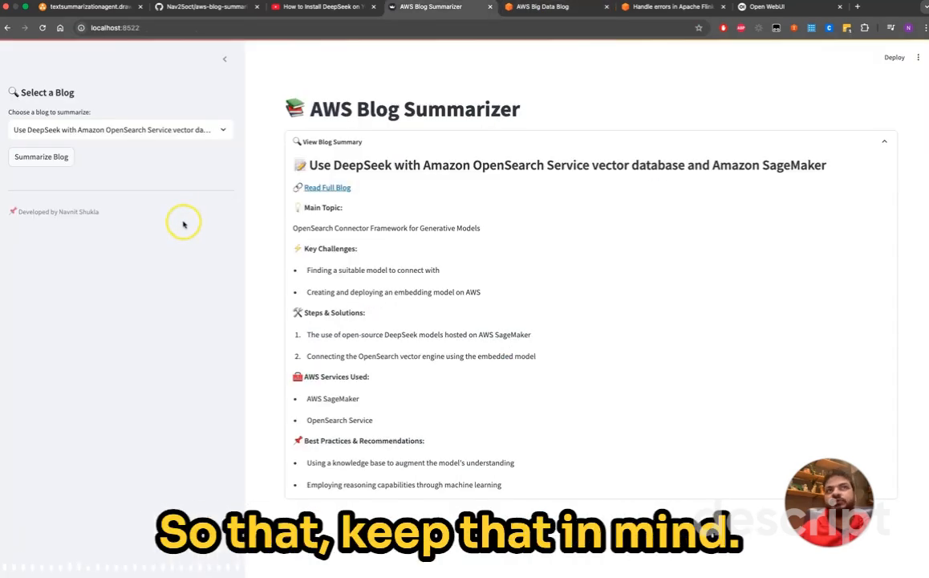
mouse_move(170, 142)
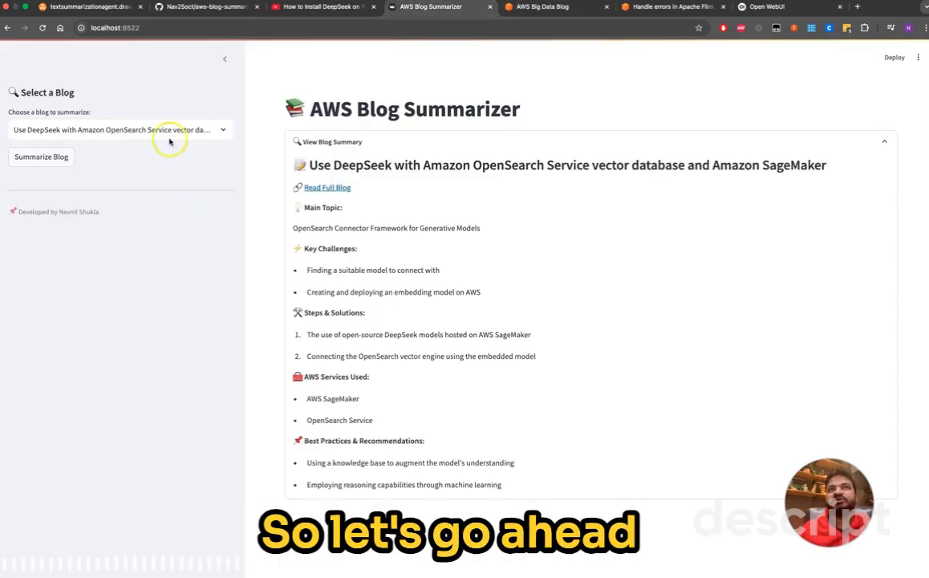
click(80, 13)
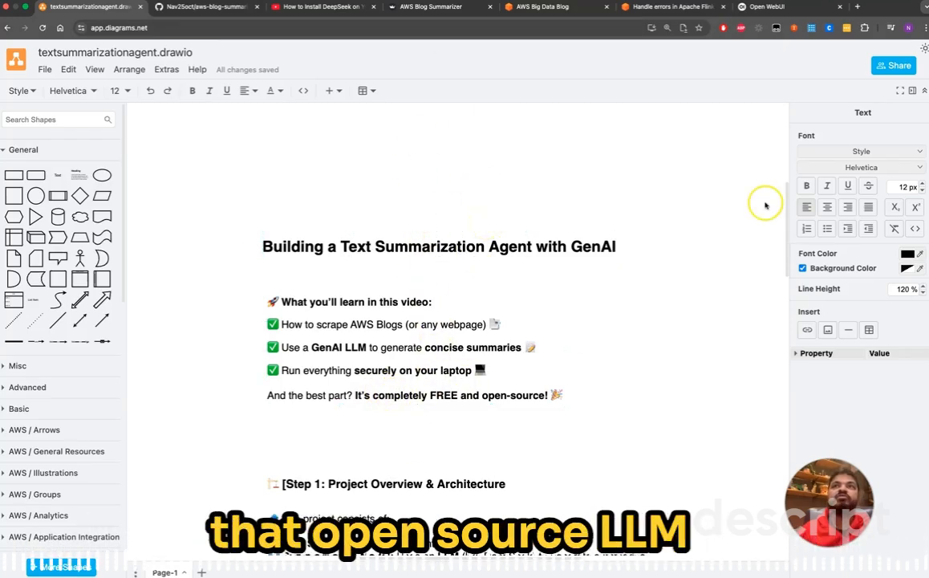
Scroll through the draw.io outline's project overview and architecture notes
scroll(down, 3)
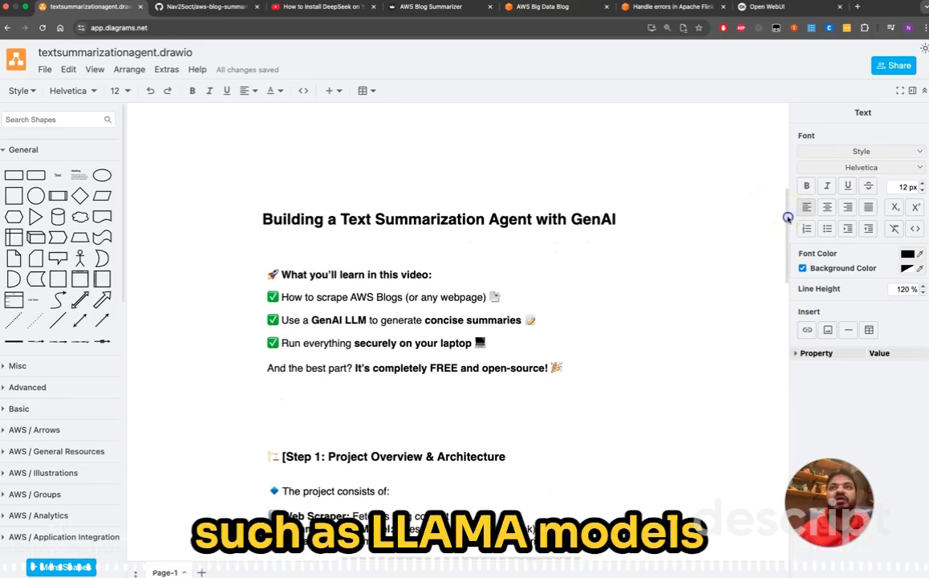
scroll(down, 3)
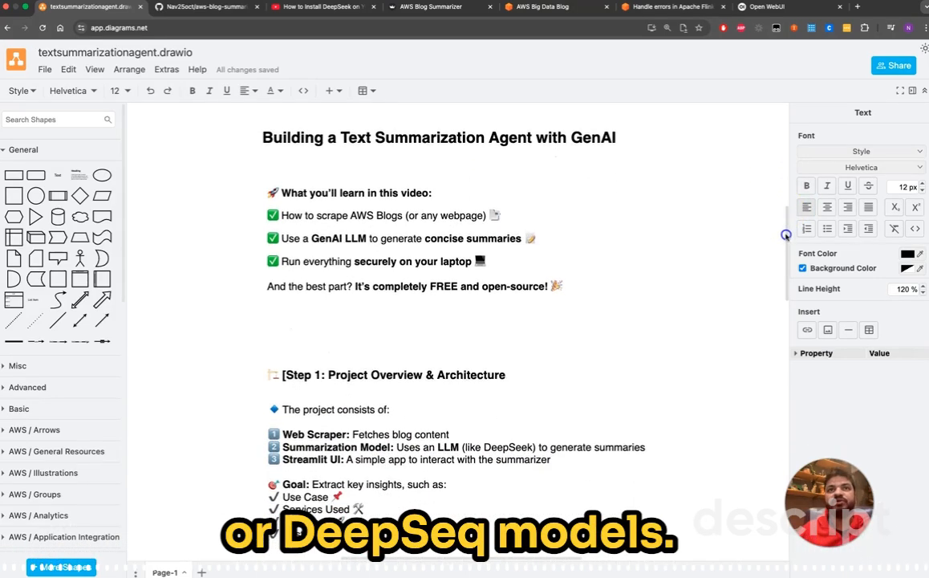
scroll(down, 3)
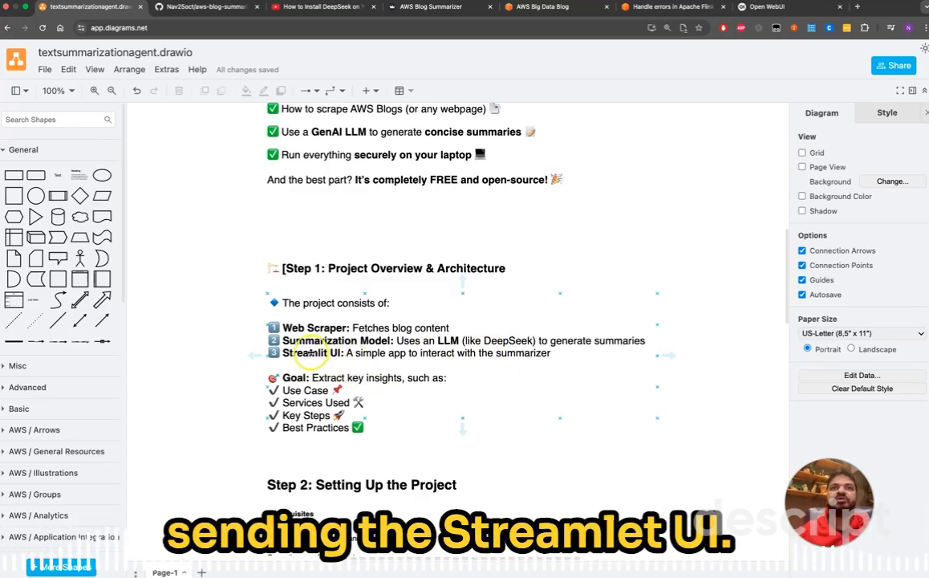
Glance at the Streamlit app and Big Data Blog listing, finish the setup notes, then go to the aws-blog-summarizer repository
click(425, 7)
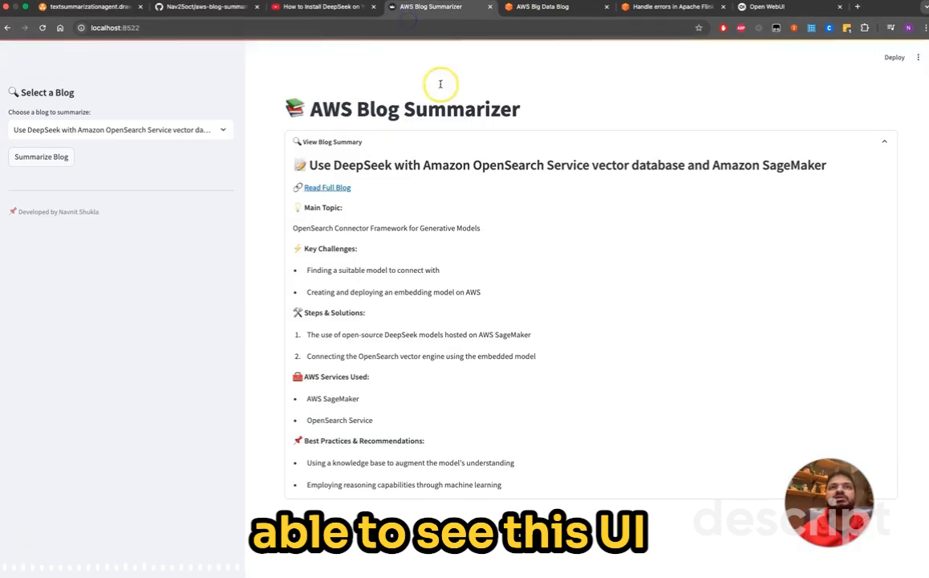
click(554, 7)
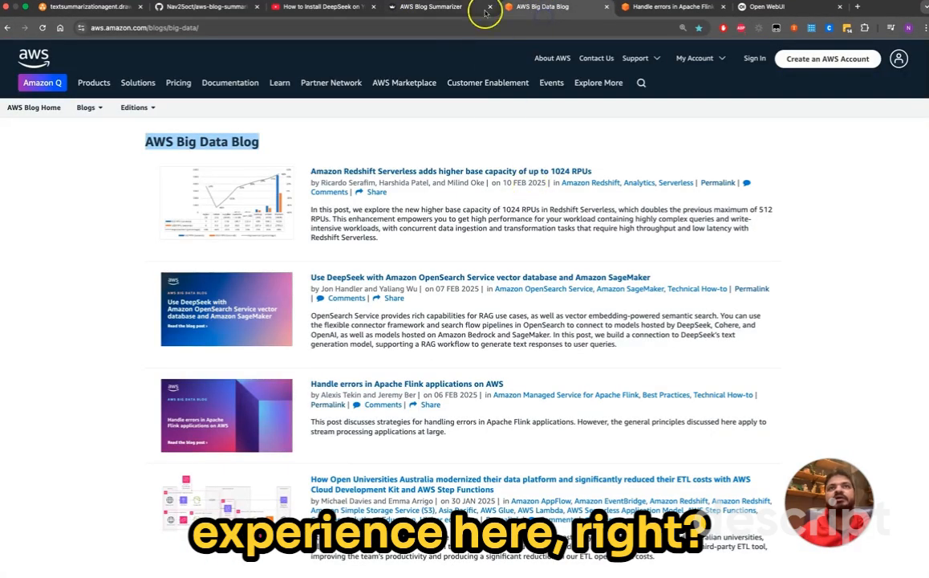
click(88, 13)
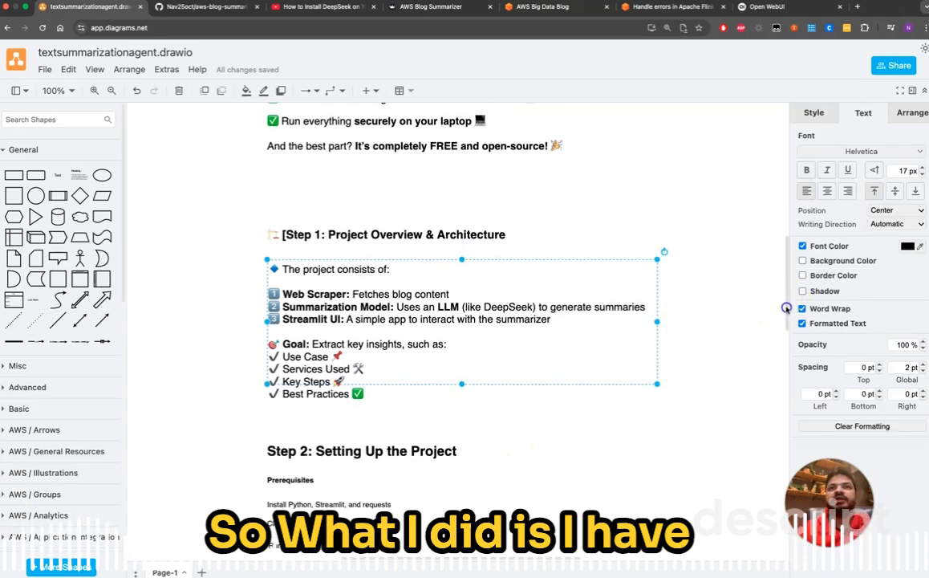
scroll(down, 3)
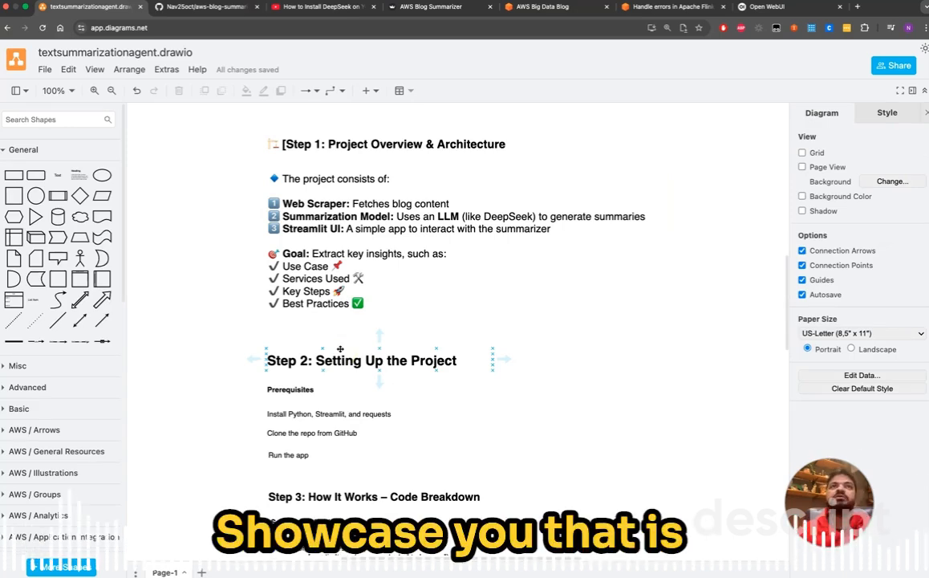
click(205, 9)
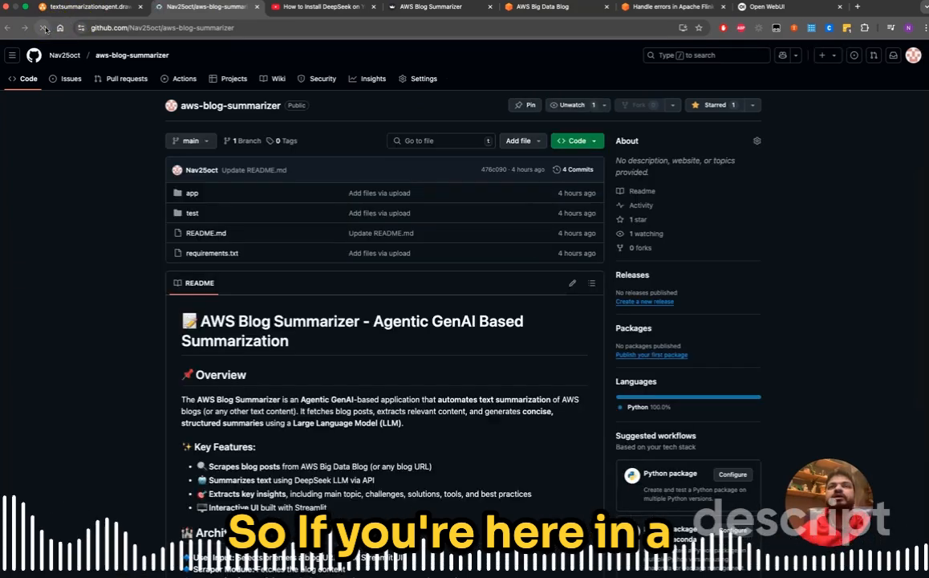
mouse_move(217, 136)
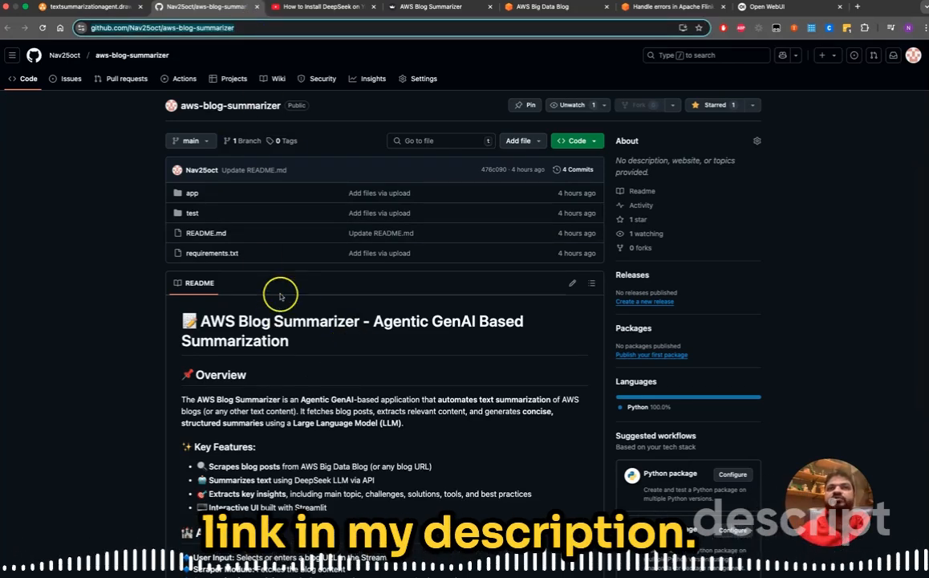
Scroll the README to its High-Level Flow section and enlarge the flow diagram
scroll(down, 3)
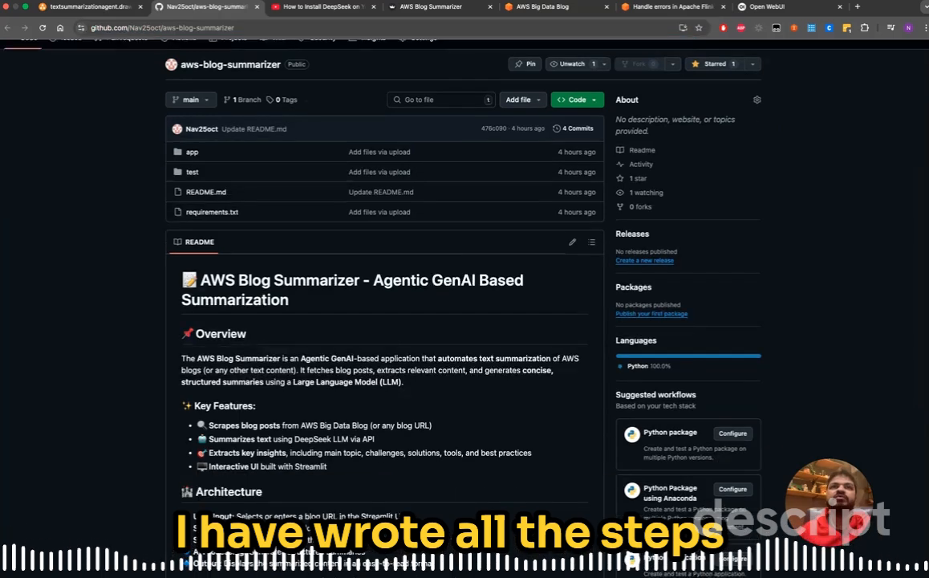
scroll(down, 3)
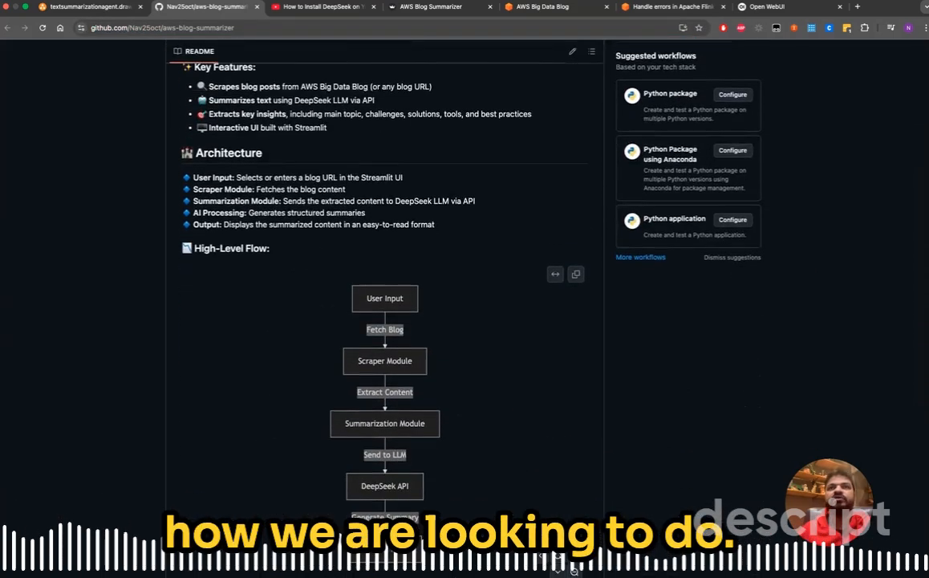
scroll(down, 3)
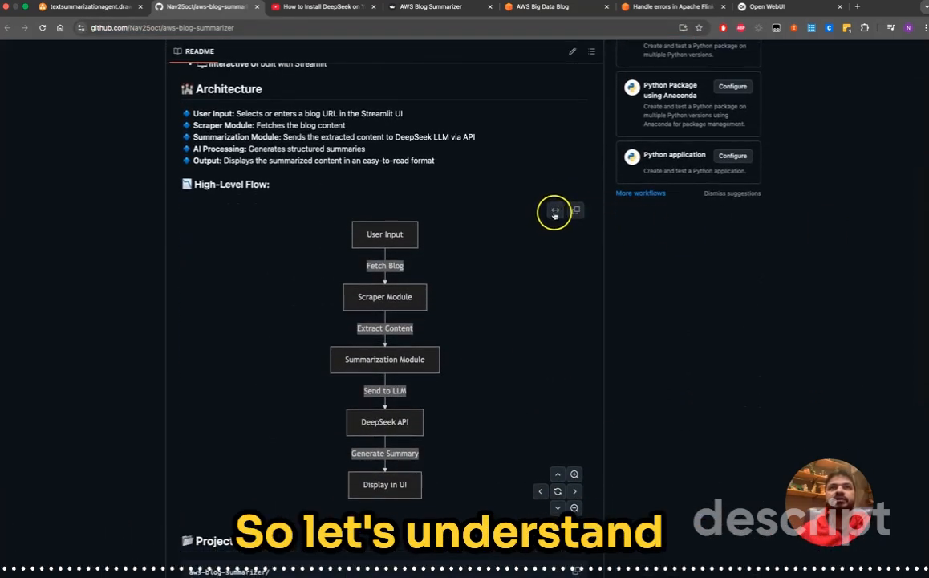
click(554, 211)
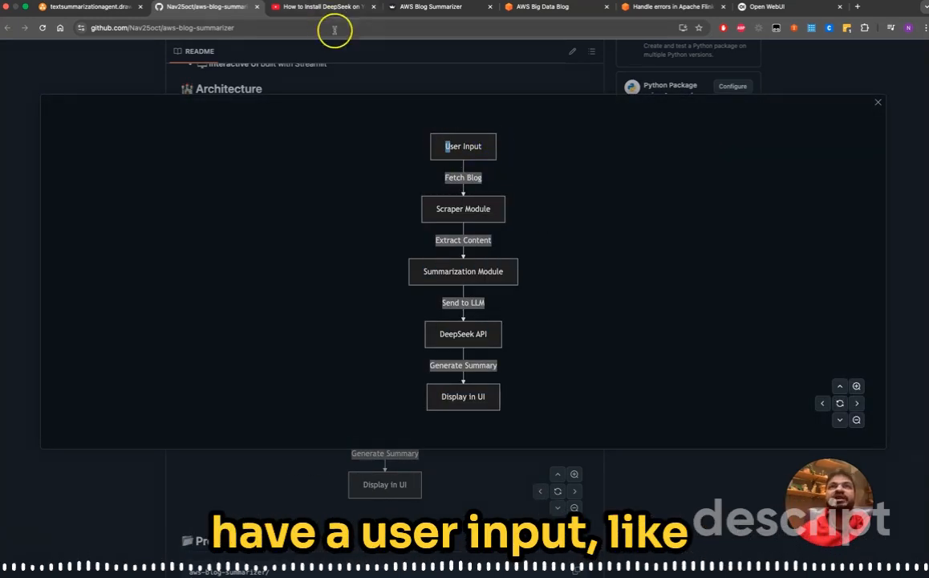
Briefly visit the Streamlit app tab, then refocus the enlarged flow diagram on GitHub
click(429, 7)
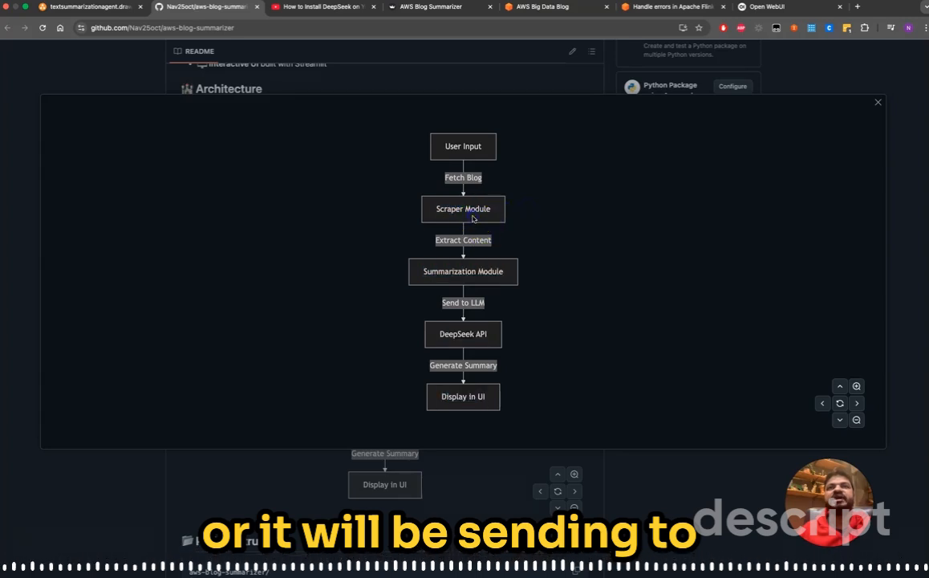
click(472, 216)
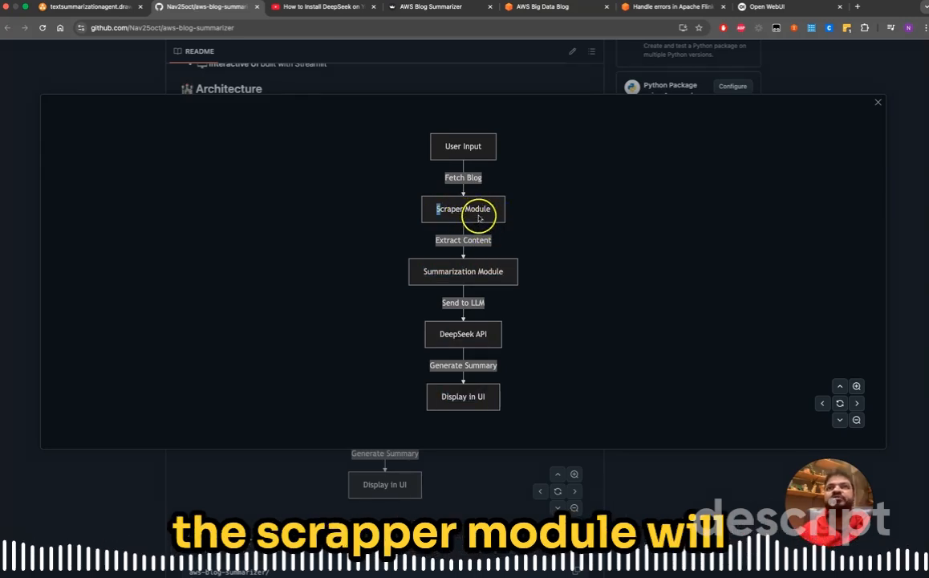
mouse_move(483, 250)
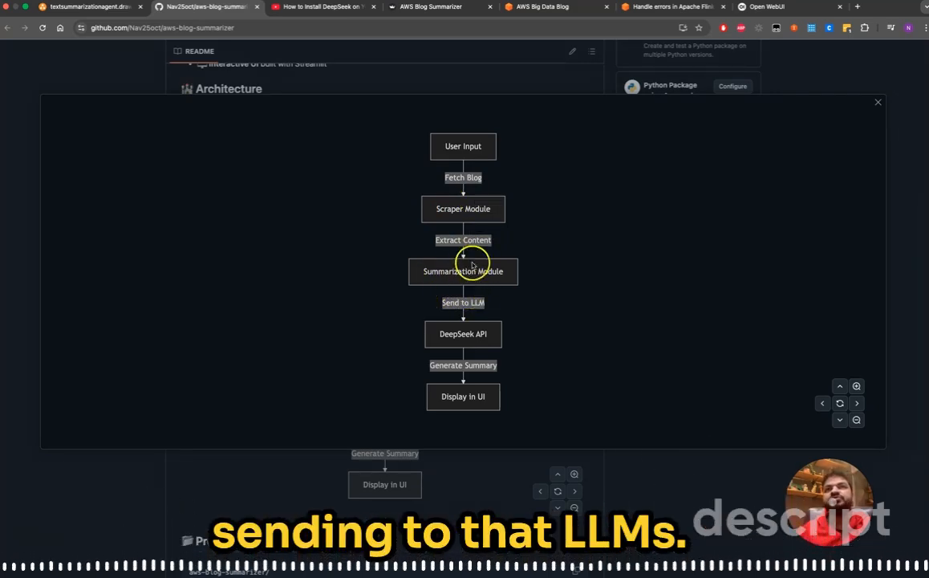
mouse_move(499, 298)
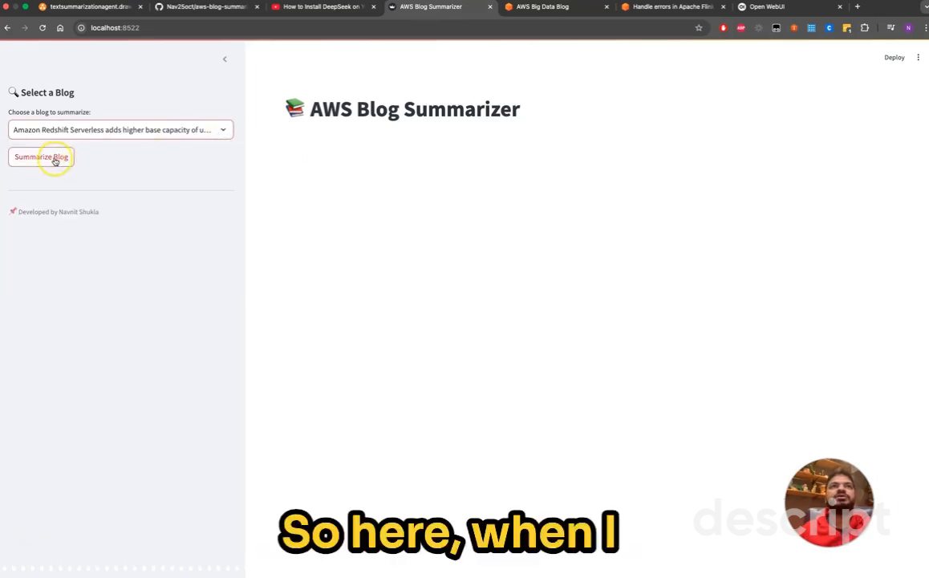
Regenerate the Redshift Serverless 1024 RPU summary with Summarize Blog, then return to the README flow diagram
click(54, 158)
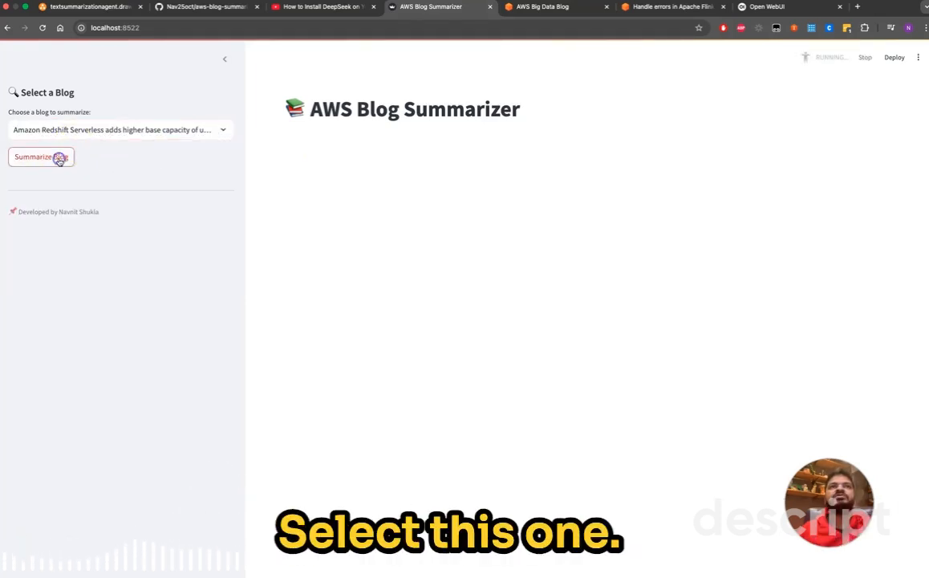
click(58, 156)
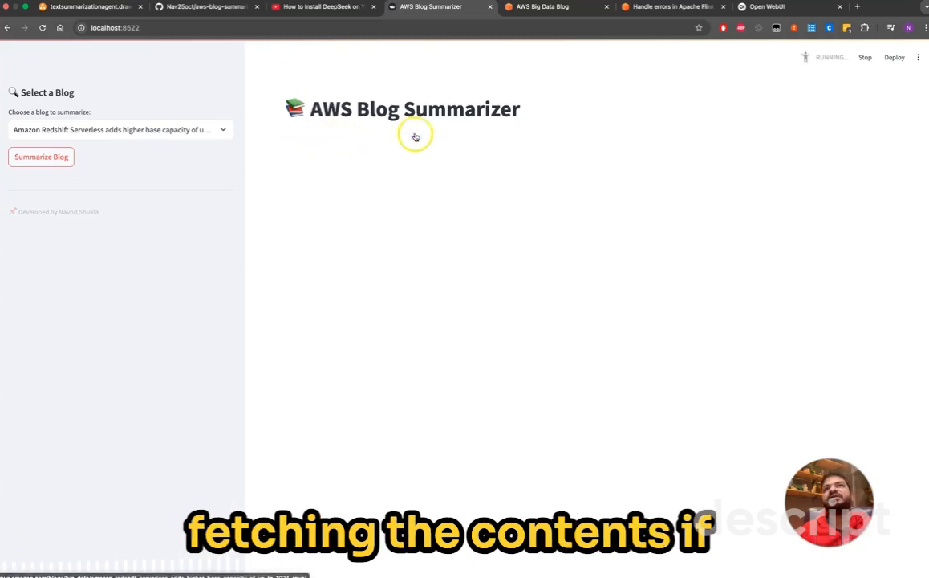
click(41, 156)
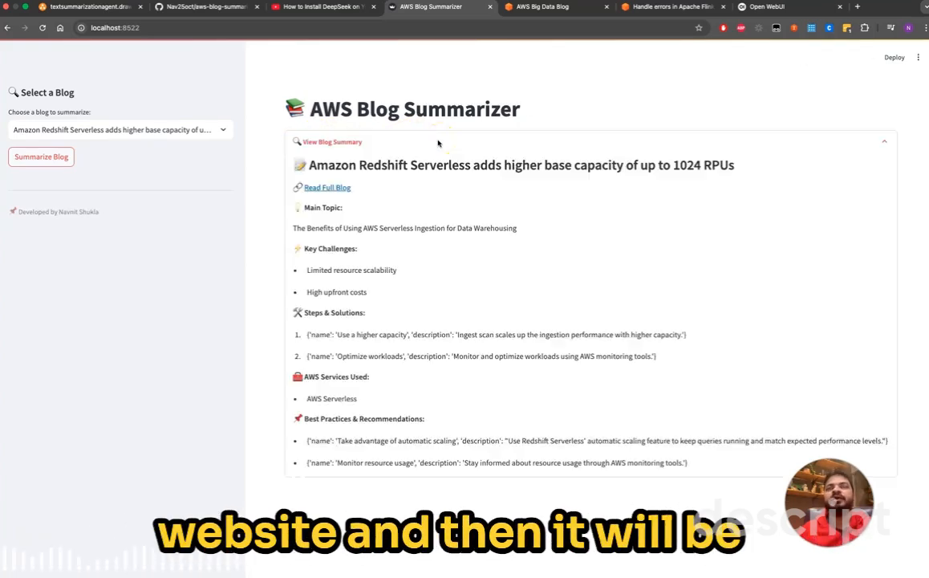
mouse_move(374, 294)
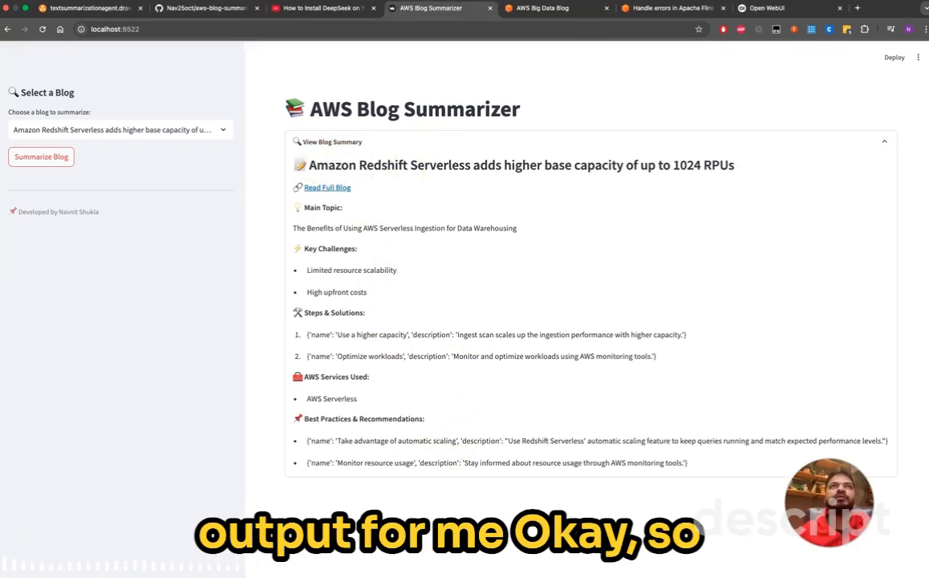
click(193, 19)
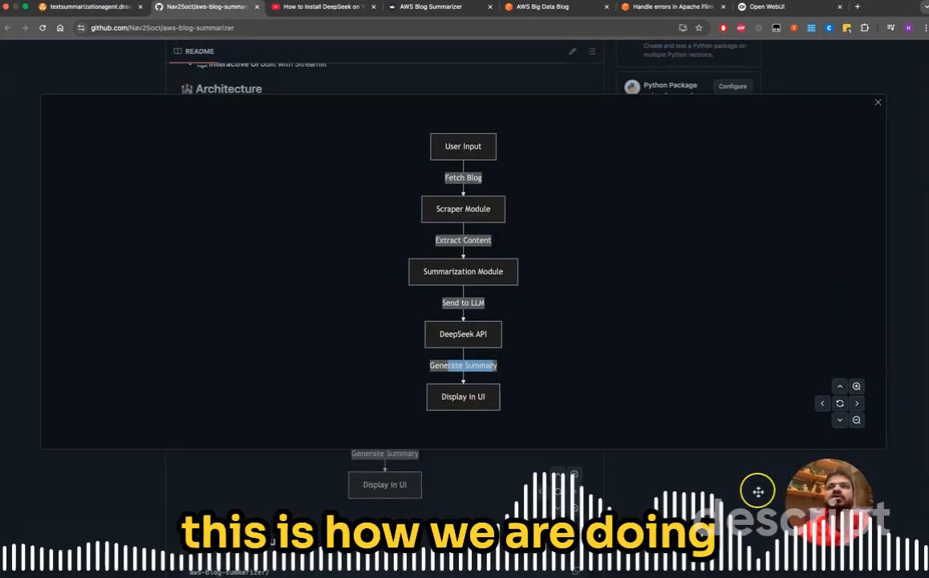
Close the enlarged diagram, scroll to Project Structure and highlight the scraper.py description, then revisit the Big Data Blog listing
click(877, 102)
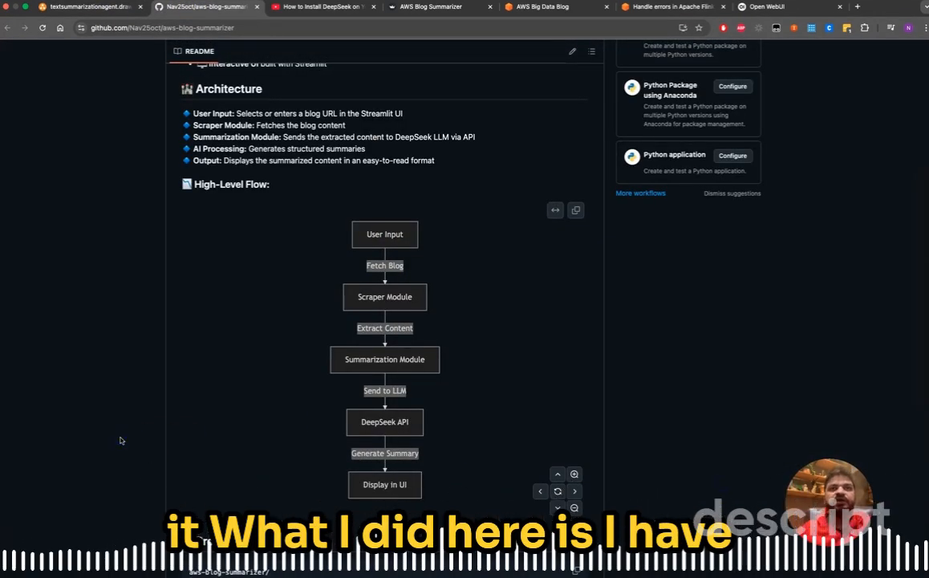
scroll(down, 3)
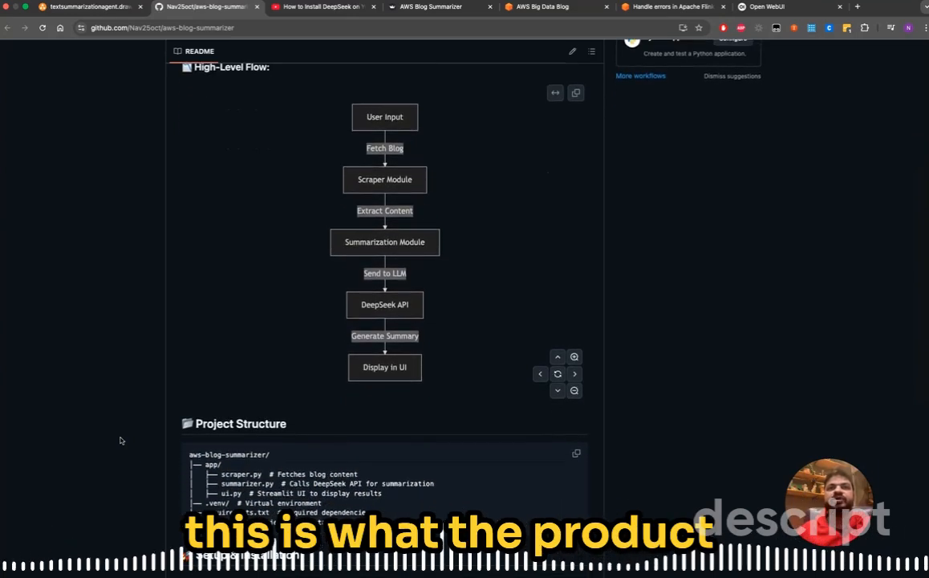
scroll(down, 3)
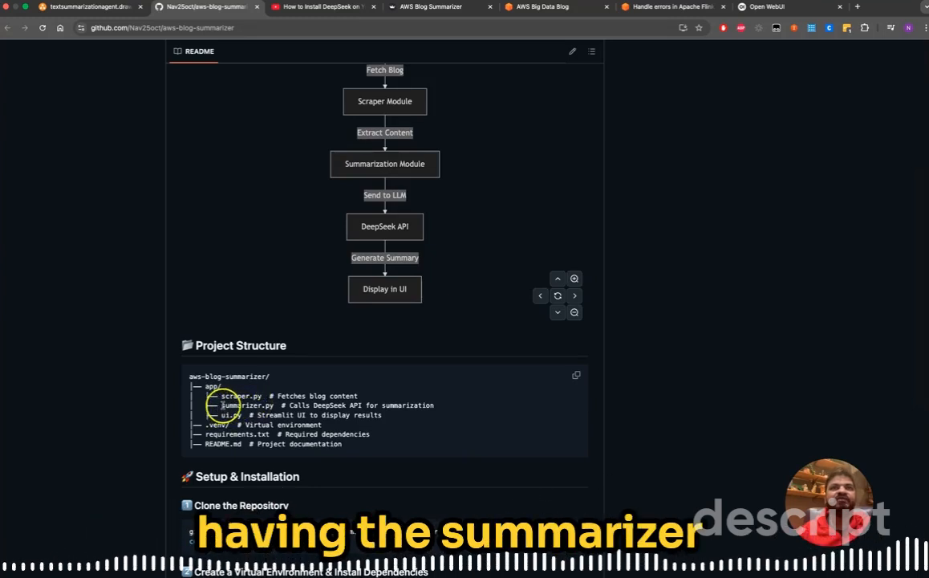
double_click(247, 405)
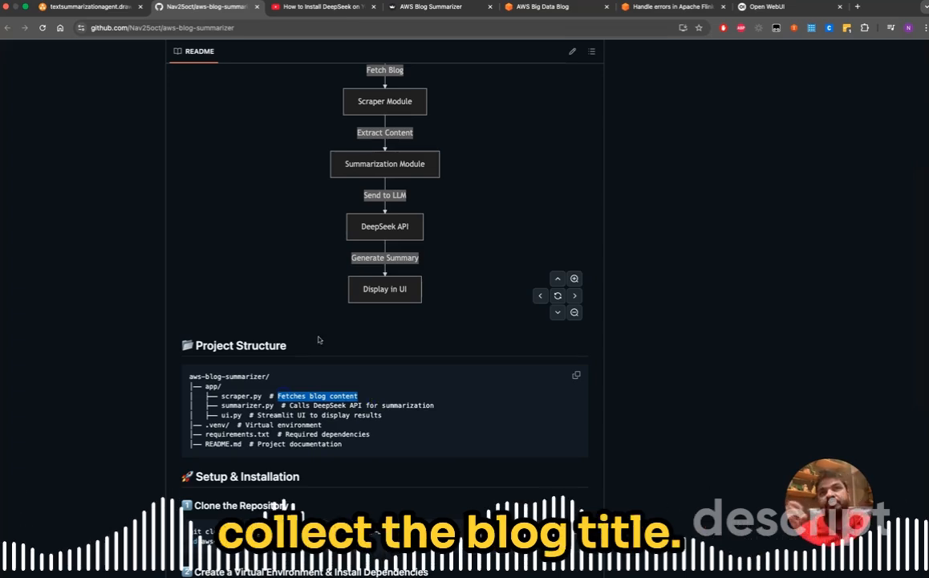
mouse_move(535, 16)
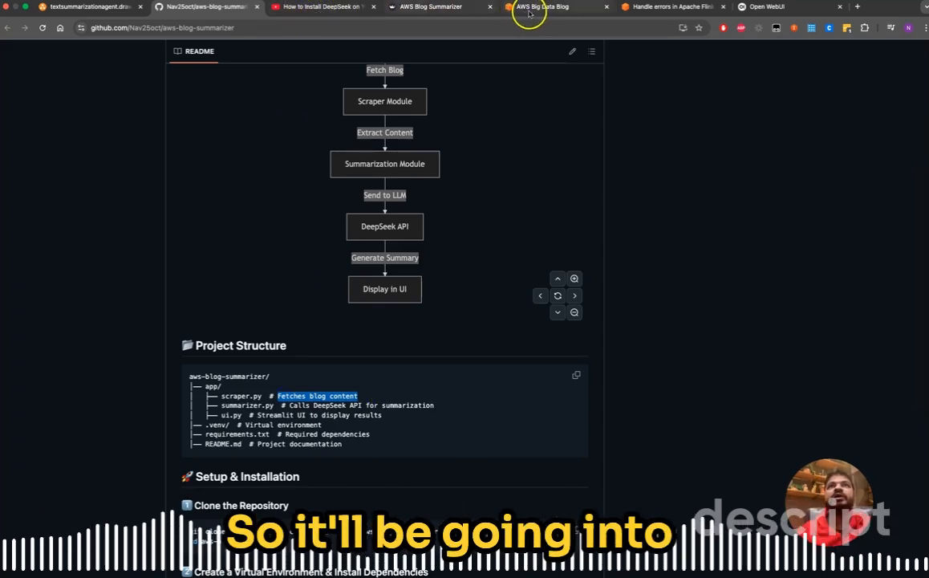
click(542, 7)
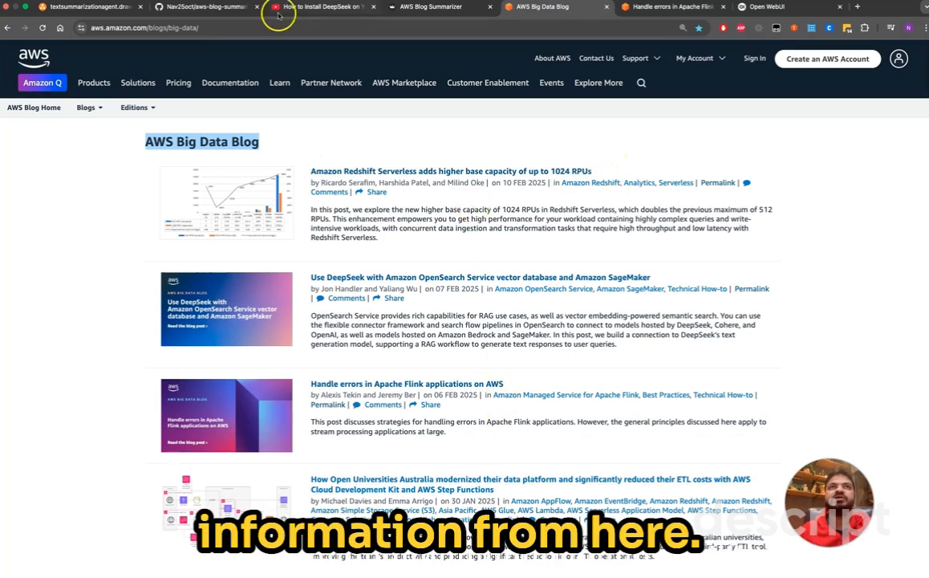
Return from the blog listing to the README's Project Structure on GitHub
click(204, 7)
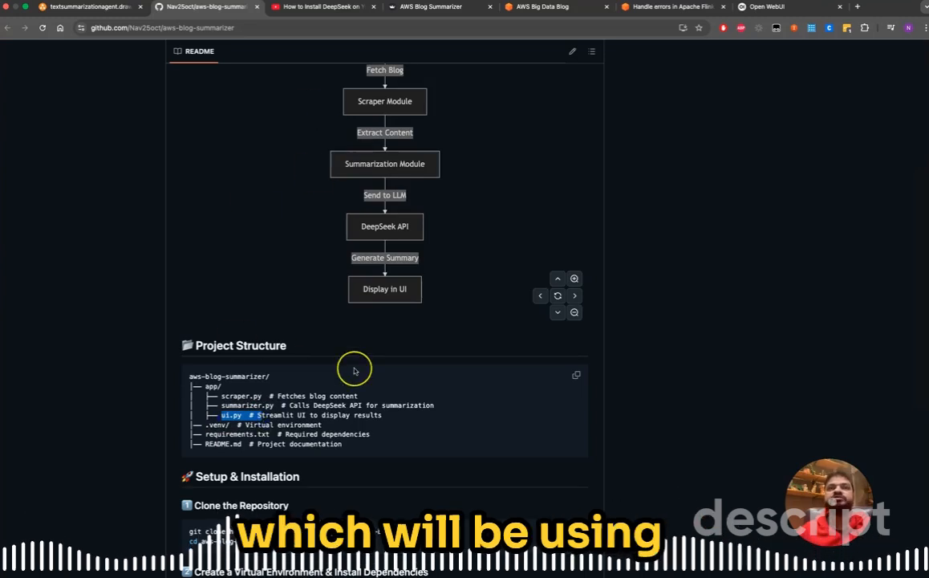
Scroll through Setup & Installation, highlighting the repository URL in the git clone command, and back up to the file listing
scroll(down, 3)
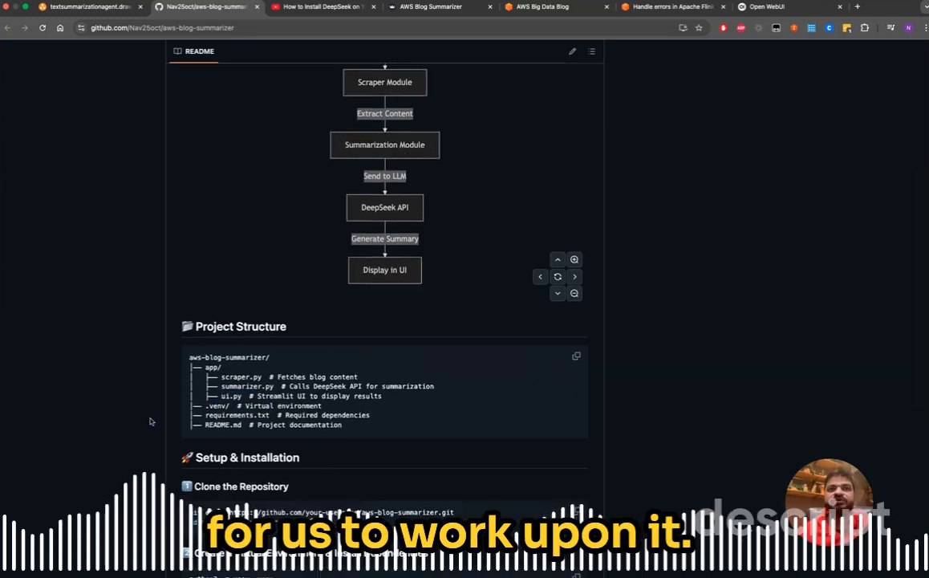
scroll(down, 3)
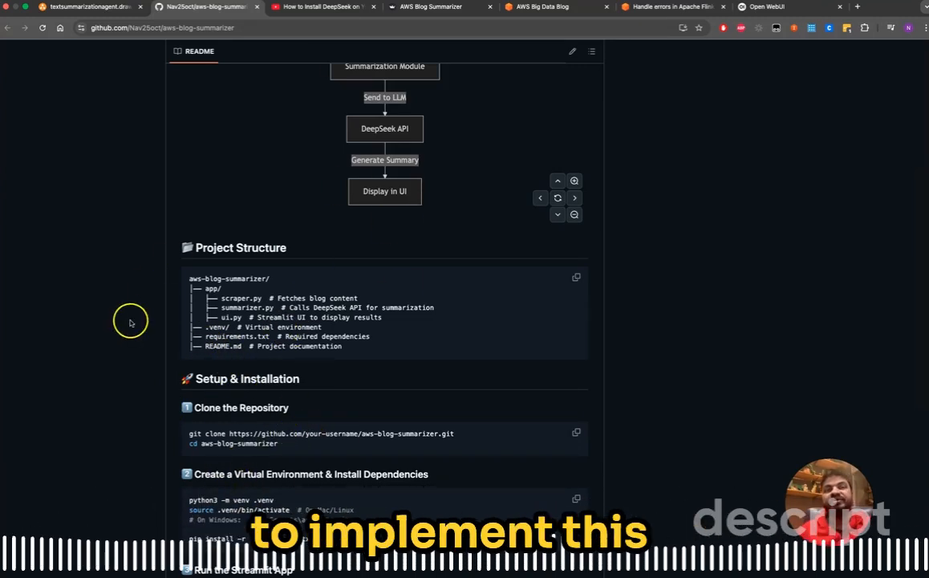
drag(250, 433, 411, 433)
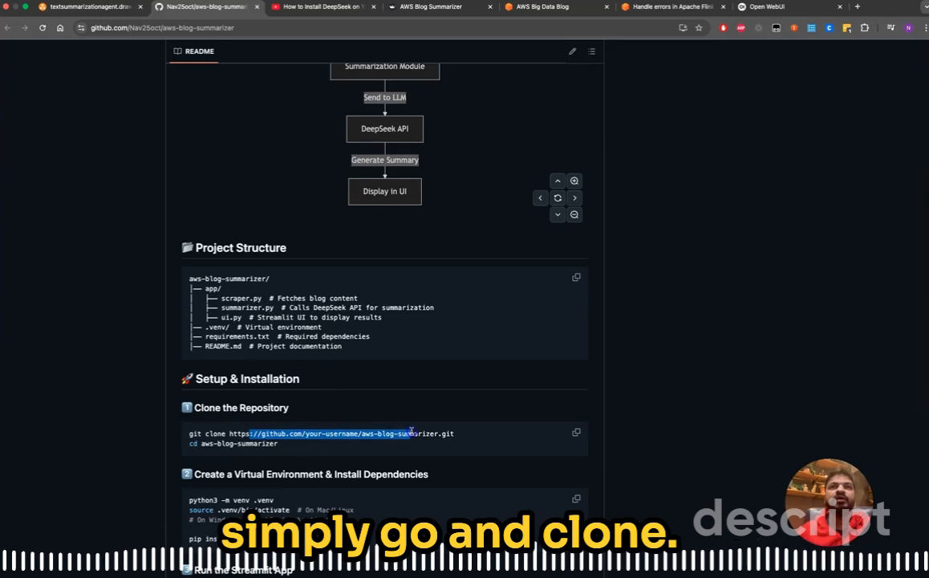
scroll(down, 3)
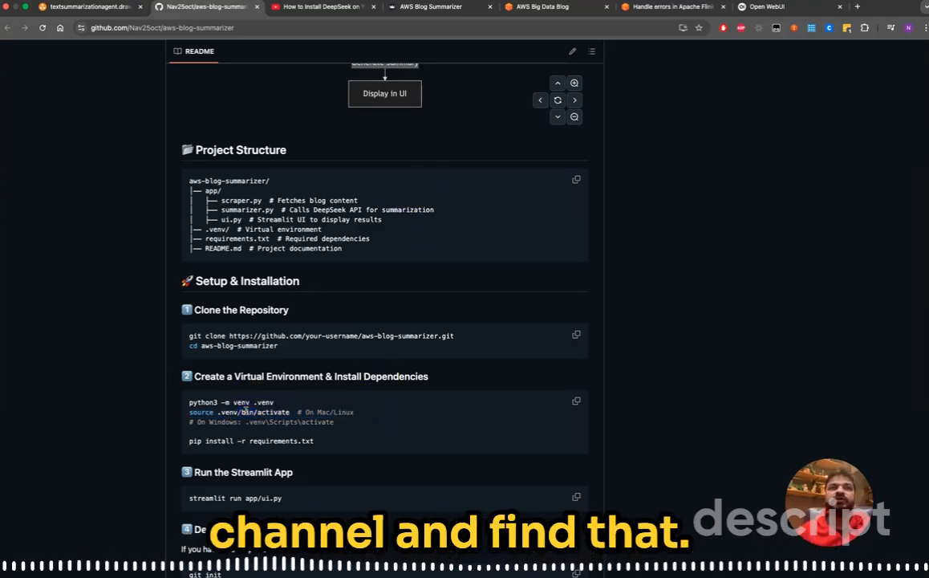
scroll(down, 3)
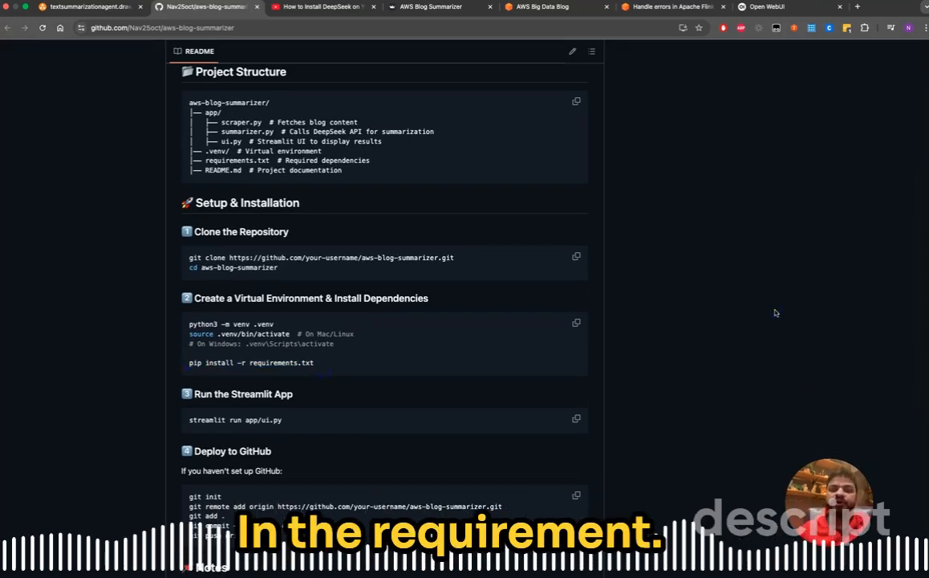
scroll(up, 3)
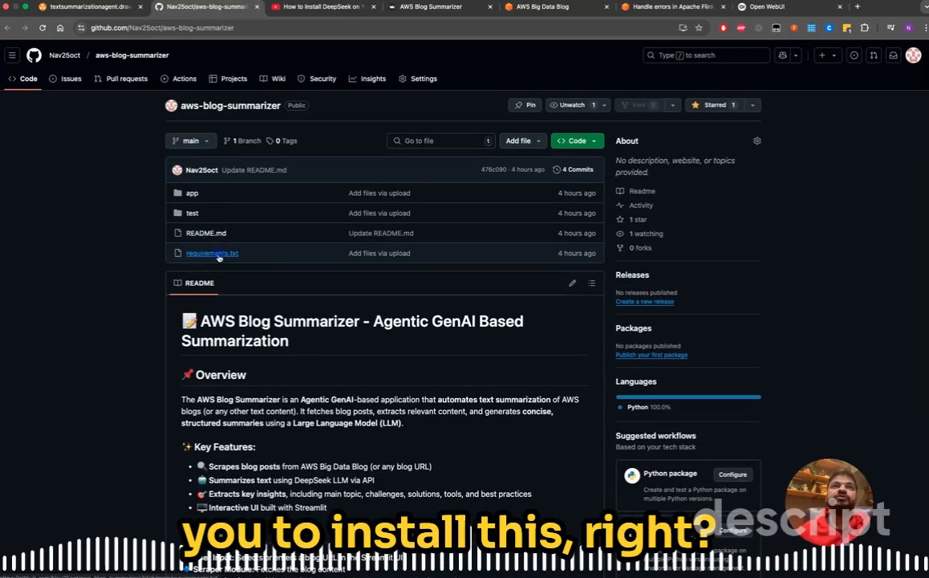
click(211, 253)
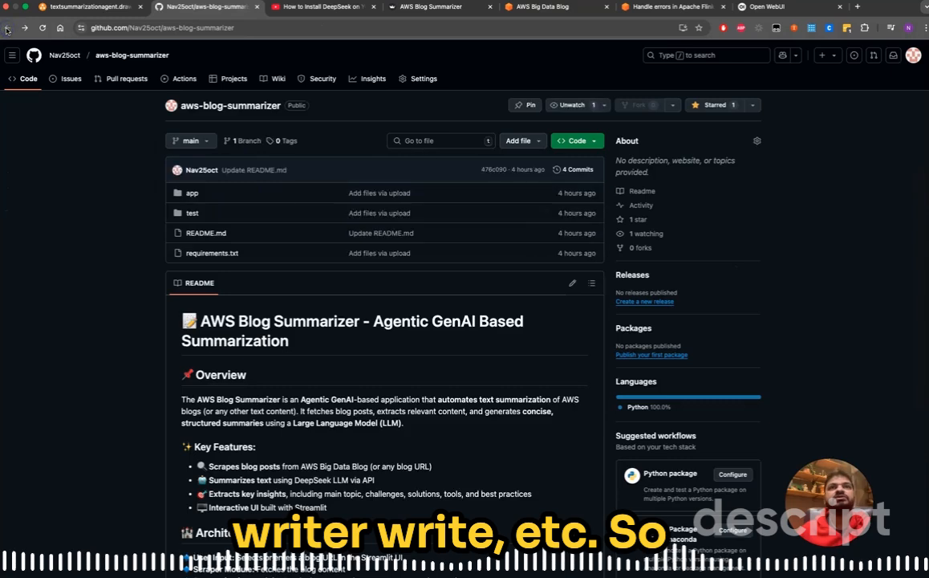
scroll(down, 3)
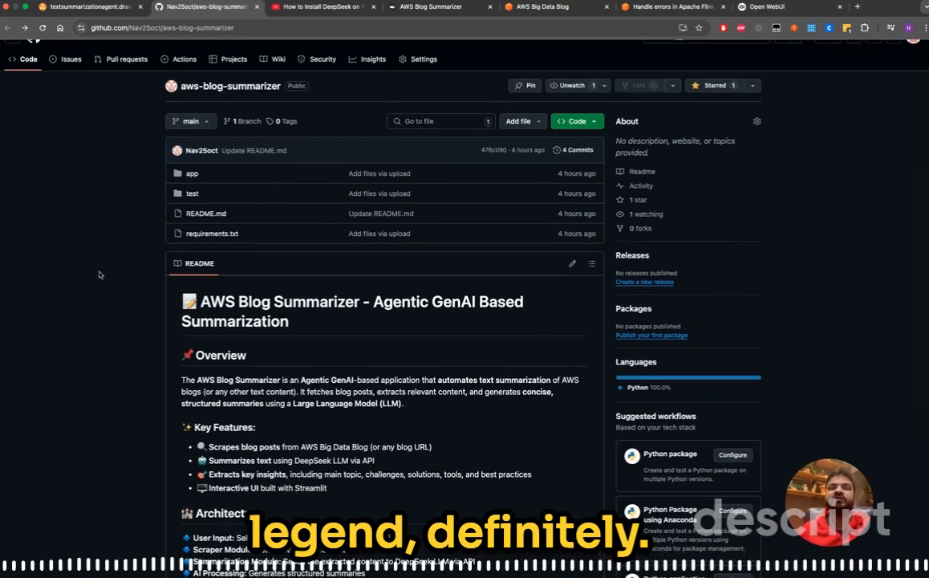
scroll(down, 3)
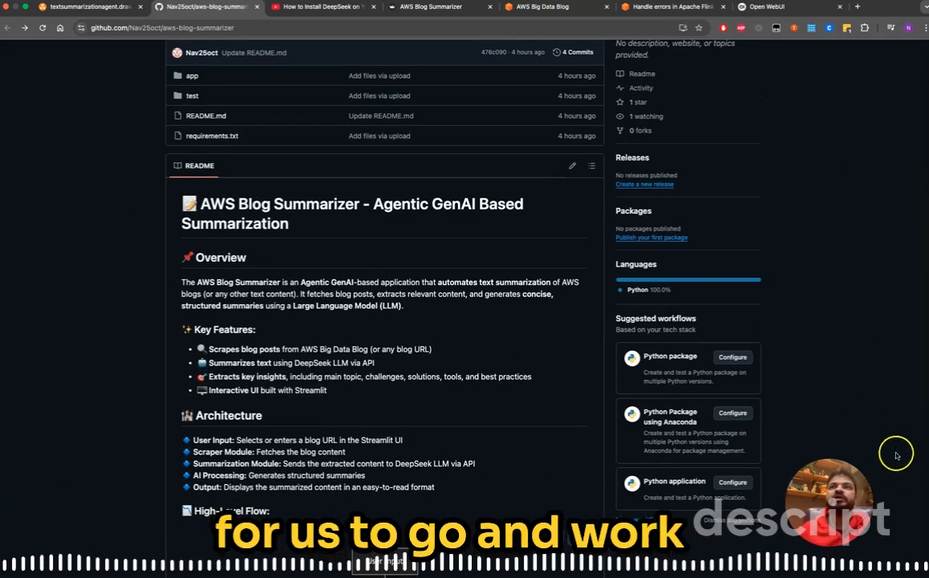
scroll(down, 3)
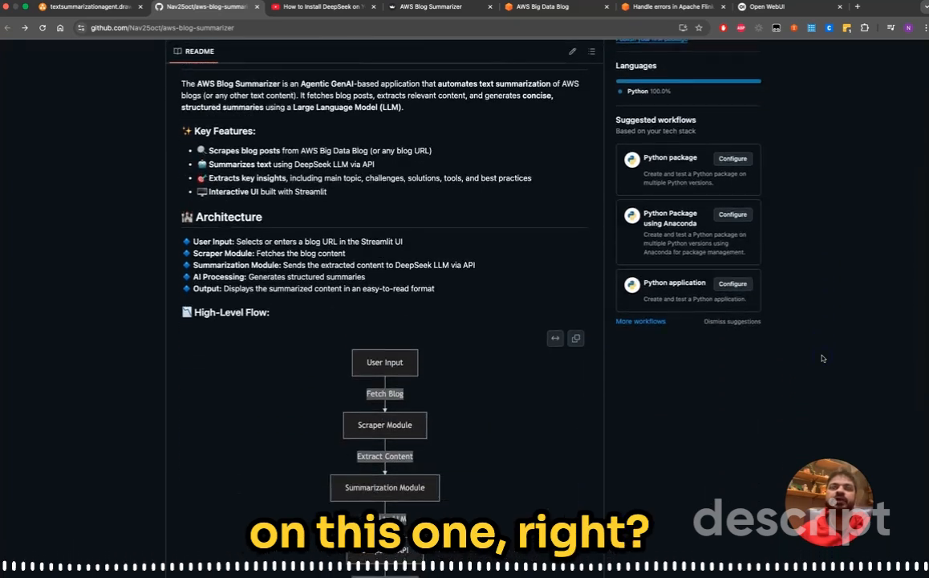
scroll(down, 3)
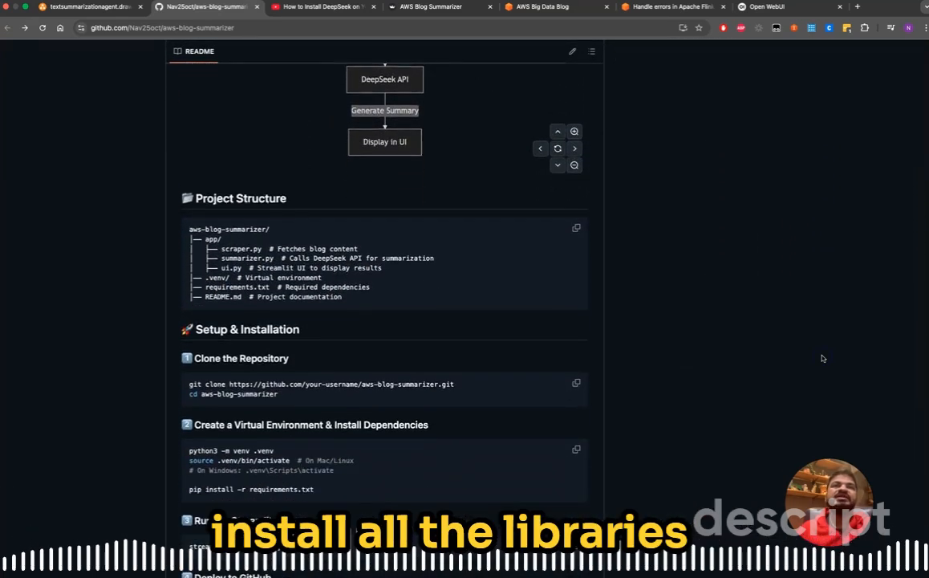
scroll(down, 3)
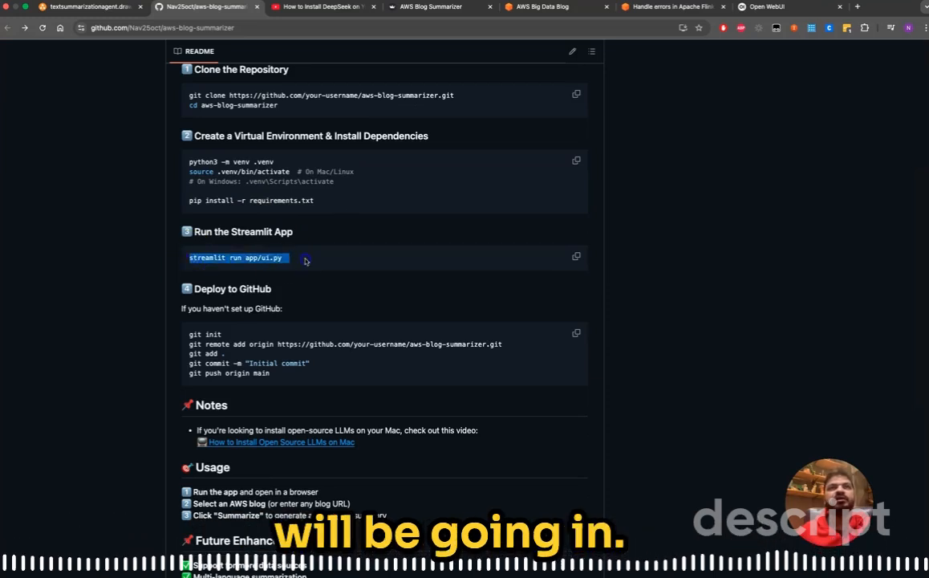
scroll(down, 3)
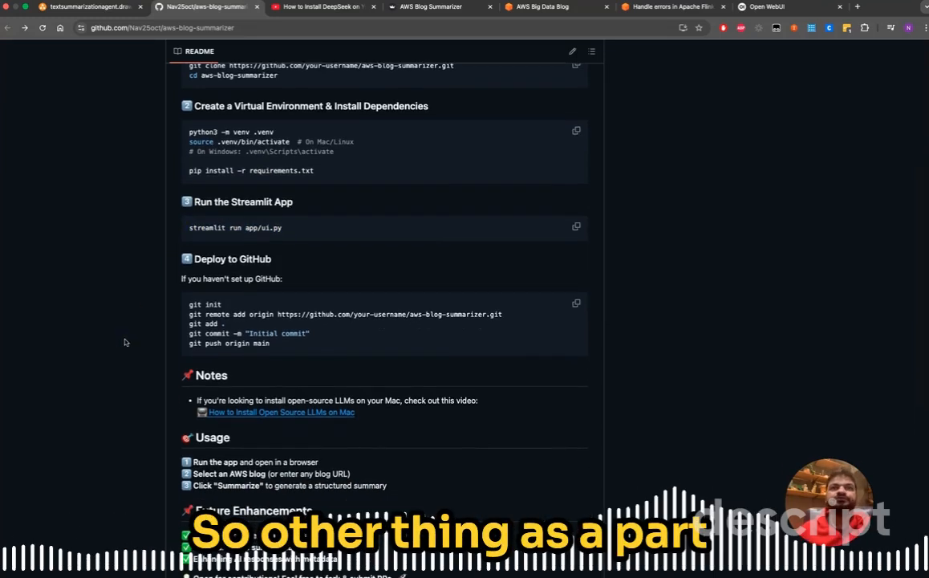
scroll(down, 3)
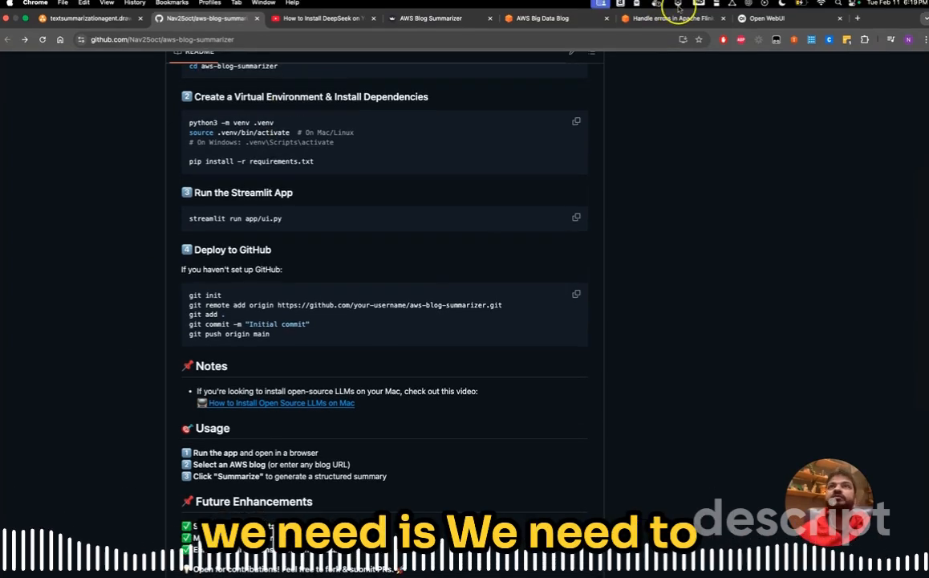
Show Open WebUI's installed model list (llama3.2:1b, deepseek-r1:1.5b, llama3.2:latest), keeping llama3.2:1b
click(773, 8)
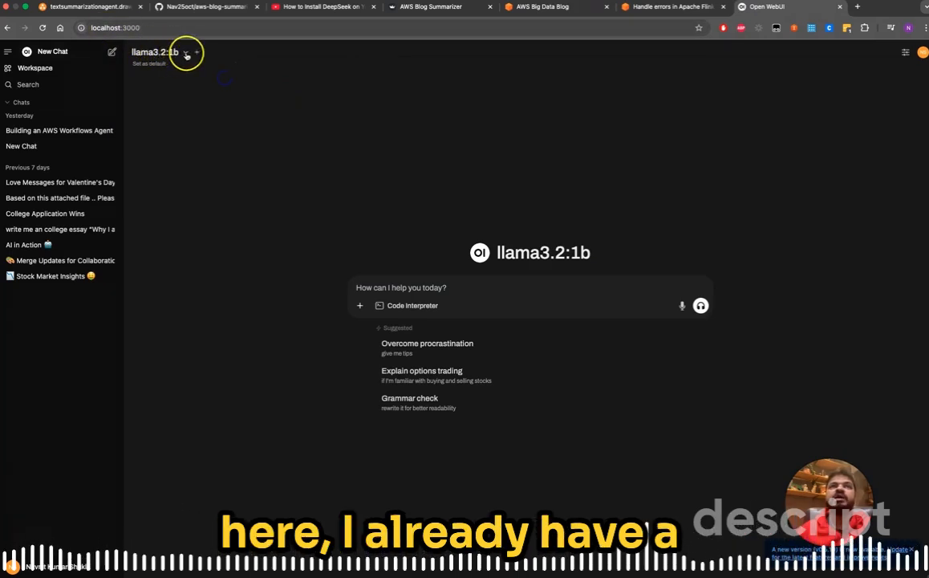
mouse_move(306, 150)
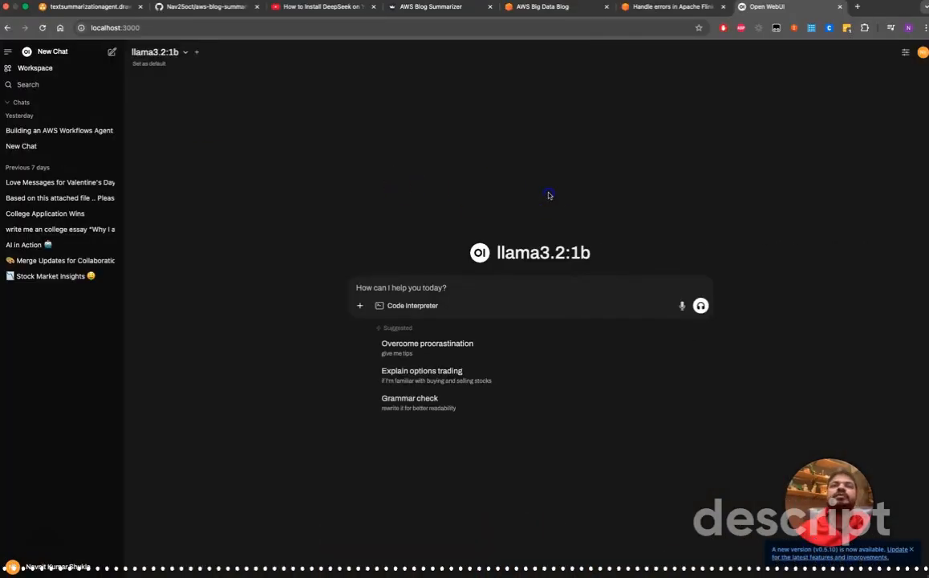
click(154, 51)
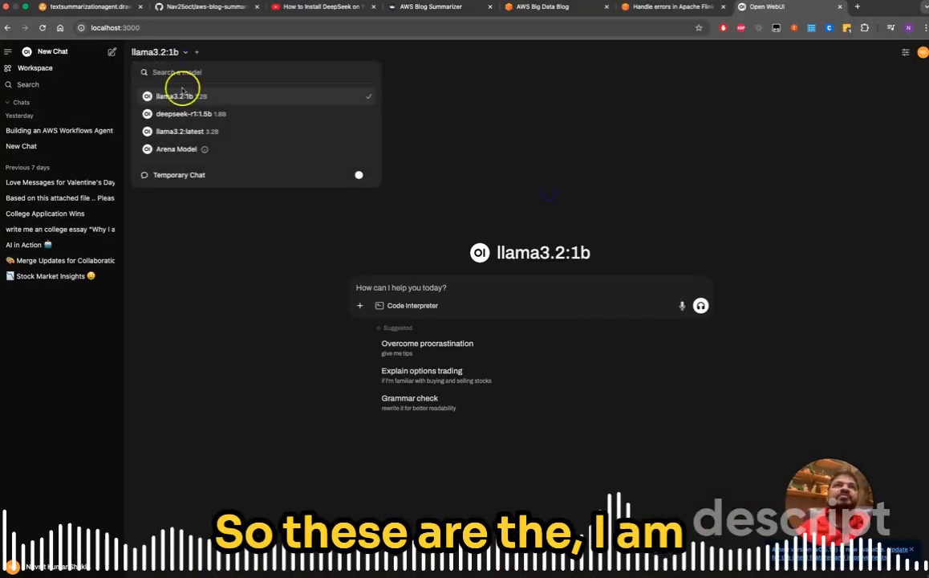
mouse_move(233, 113)
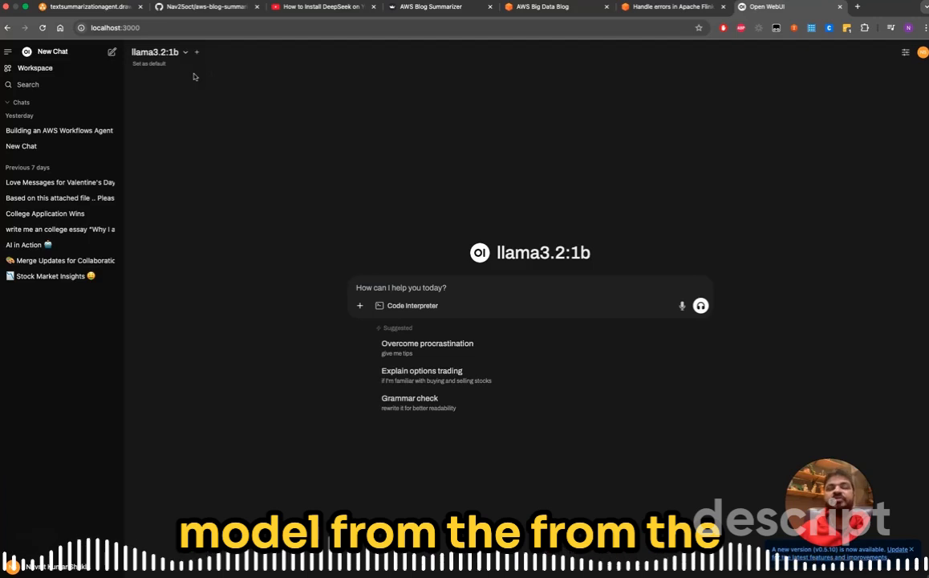
mouse_move(236, 118)
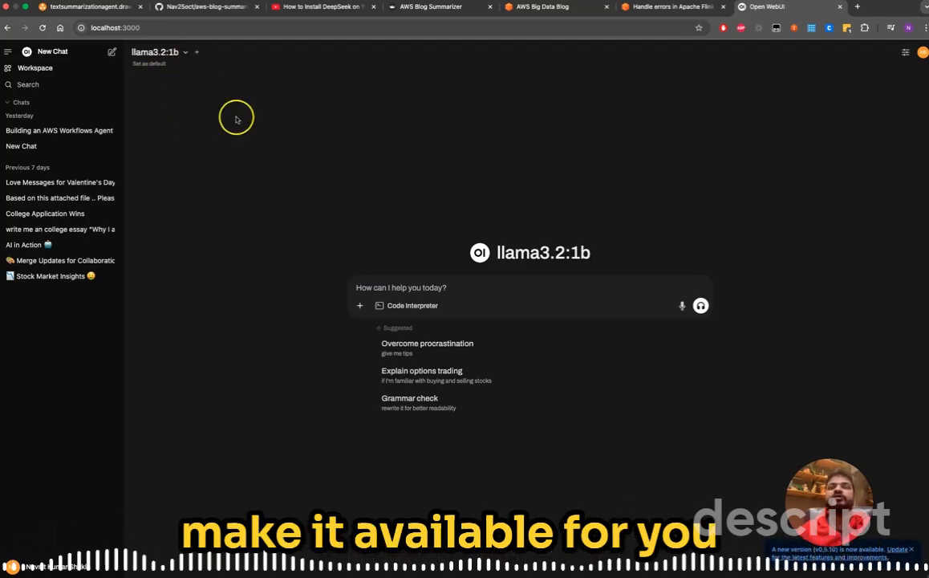
mouse_move(324, 180)
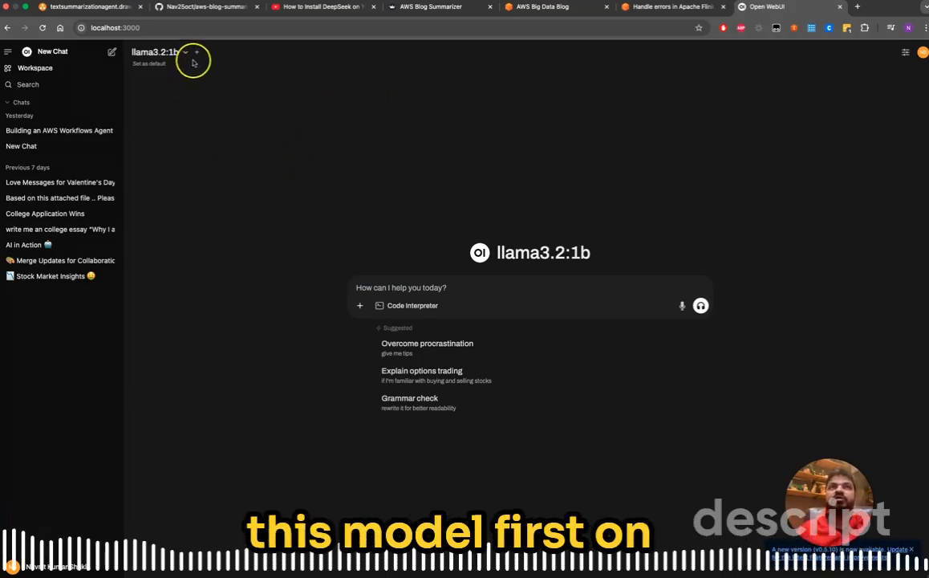
mouse_move(157, 246)
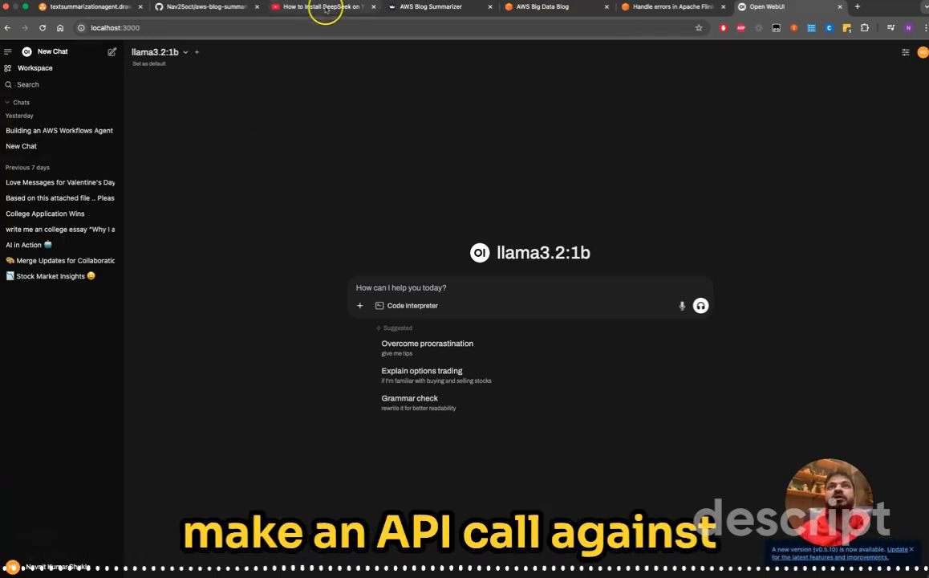
From the DeepSeek install video, browse the creator's channel Videos page including the DeepSeek API tutorial
click(321, 7)
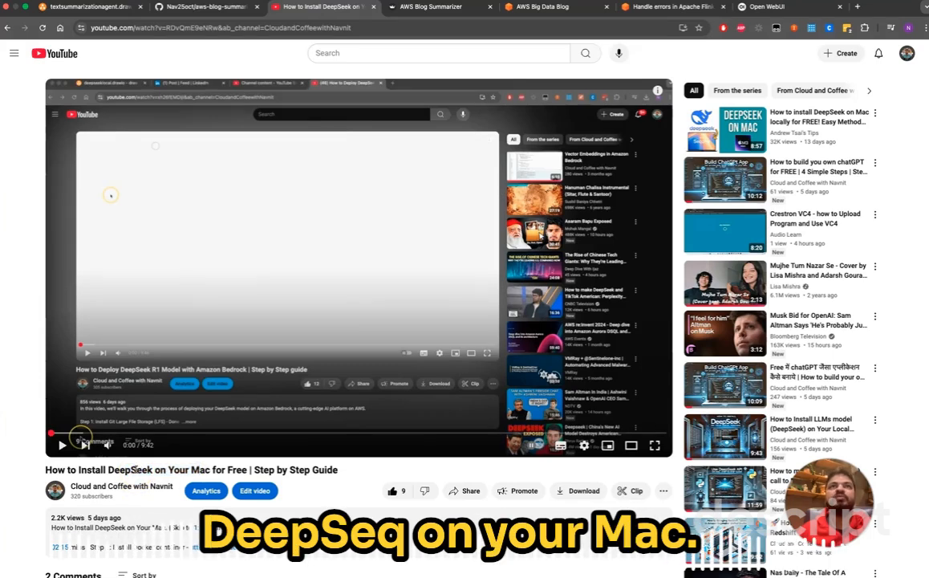
click(120, 486)
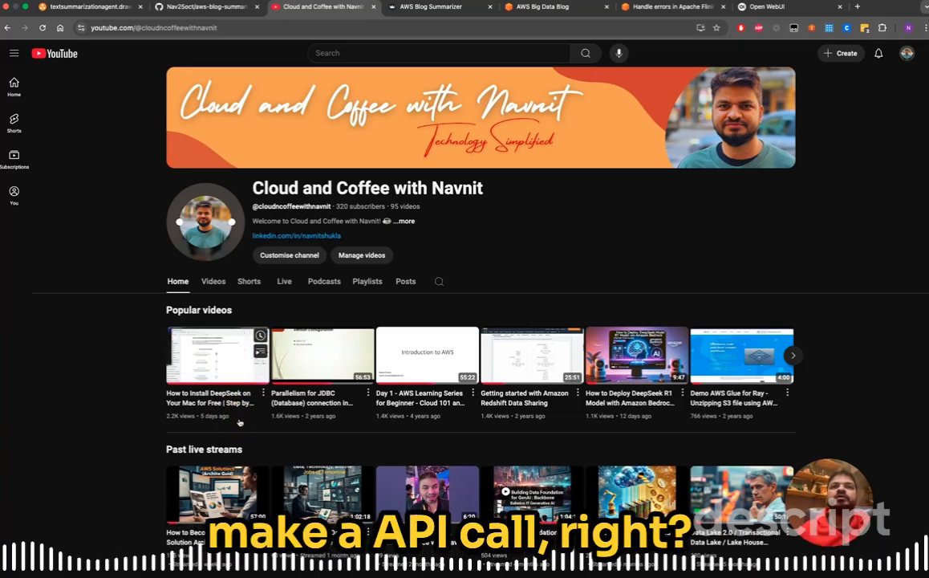
click(213, 281)
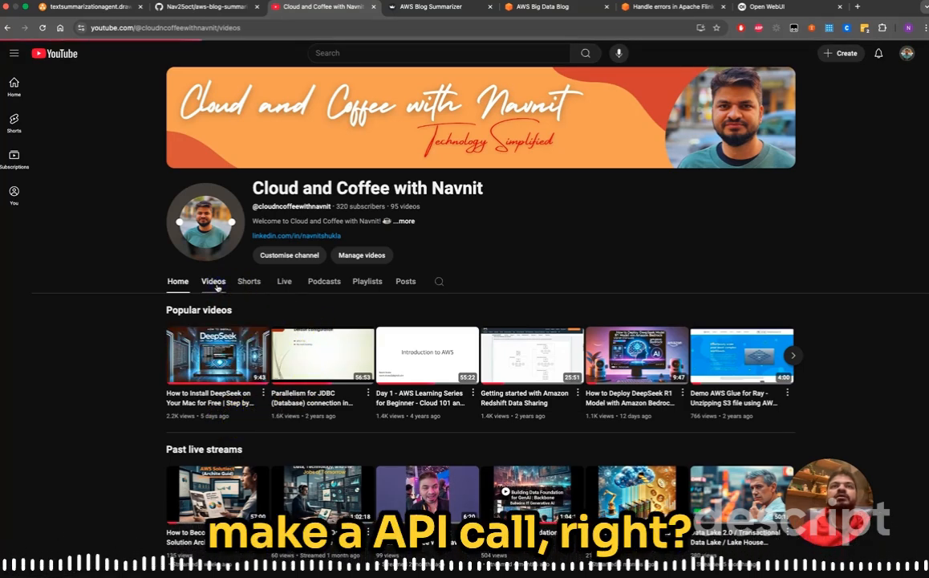
click(212, 281)
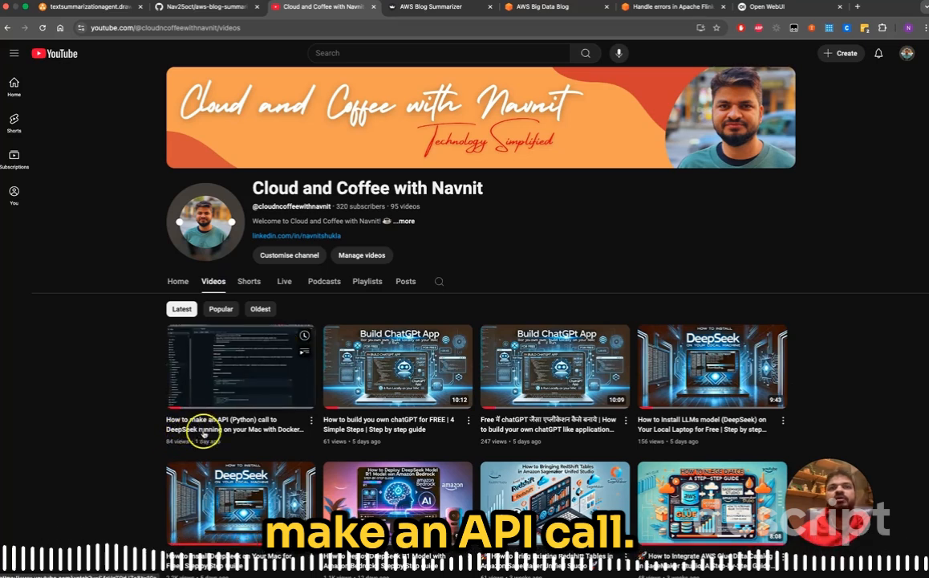
mouse_move(241, 376)
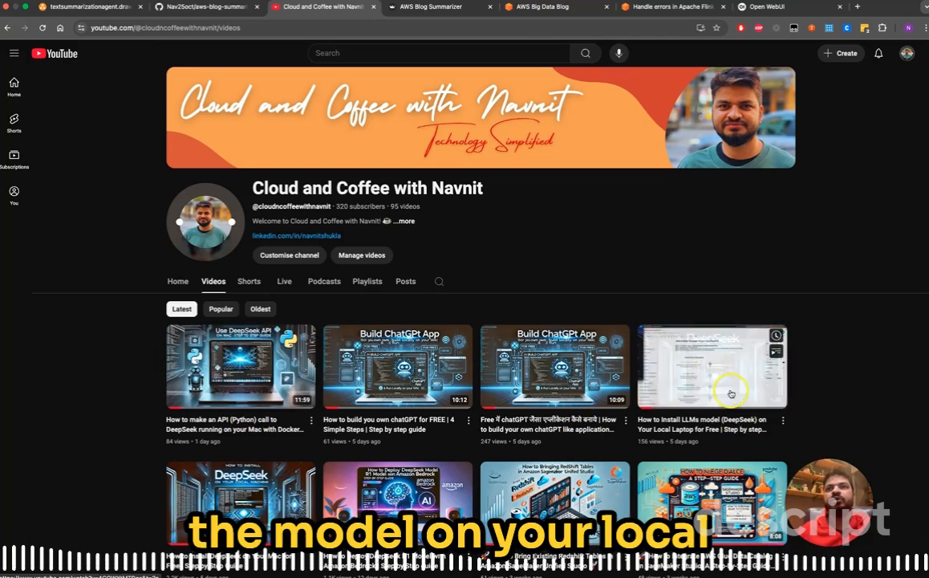
scroll(down, 3)
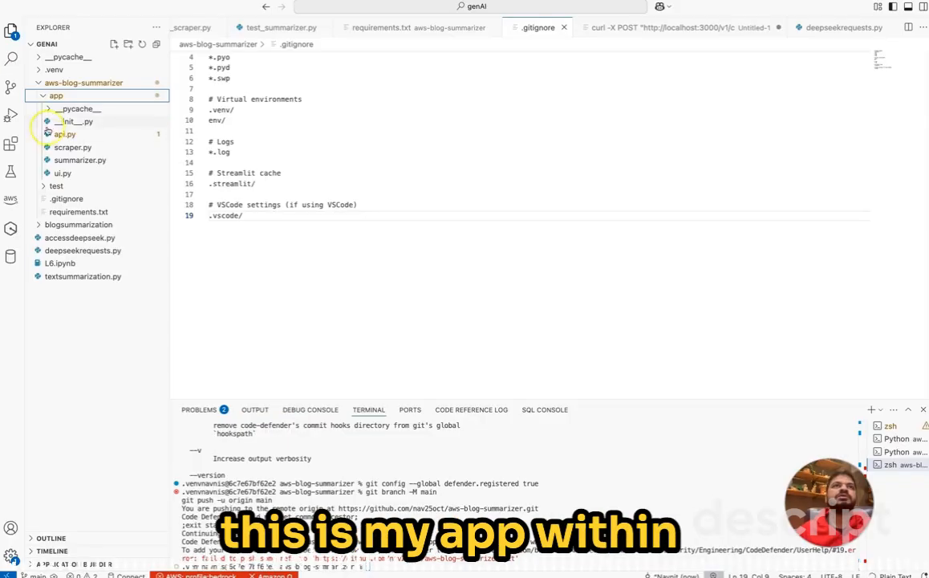
Bring up scraper.py at its fetch_aws_blogs blog-listing function
click(63, 134)
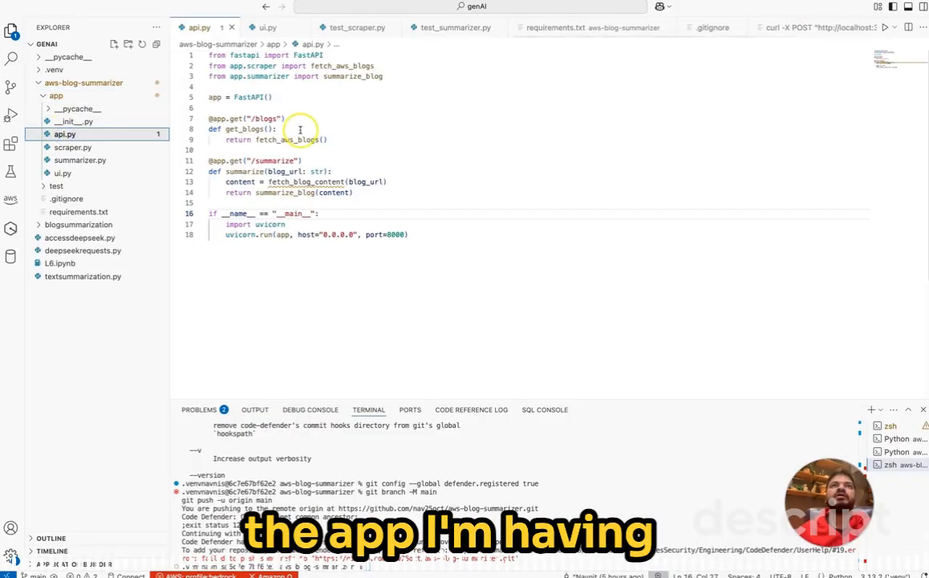
click(72, 146)
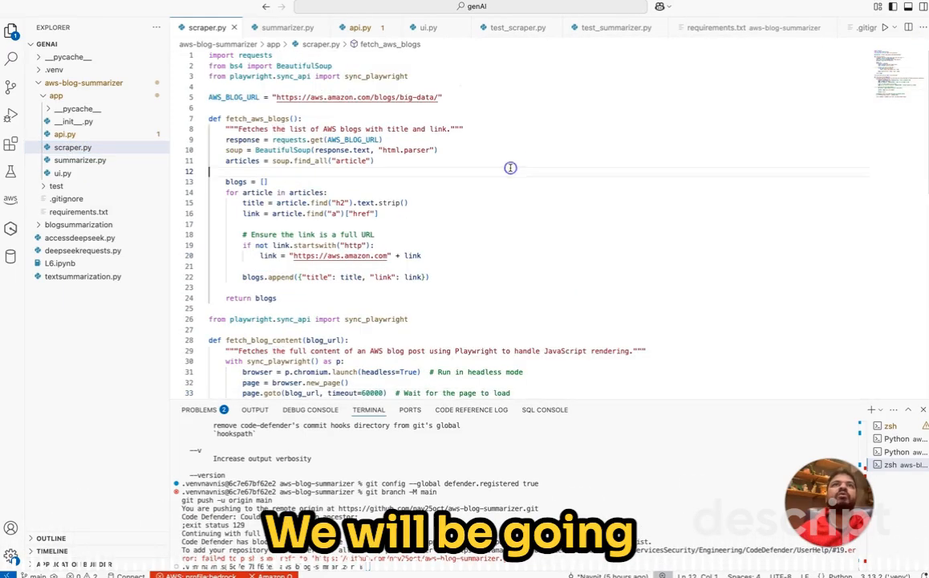
double_click(233, 97)
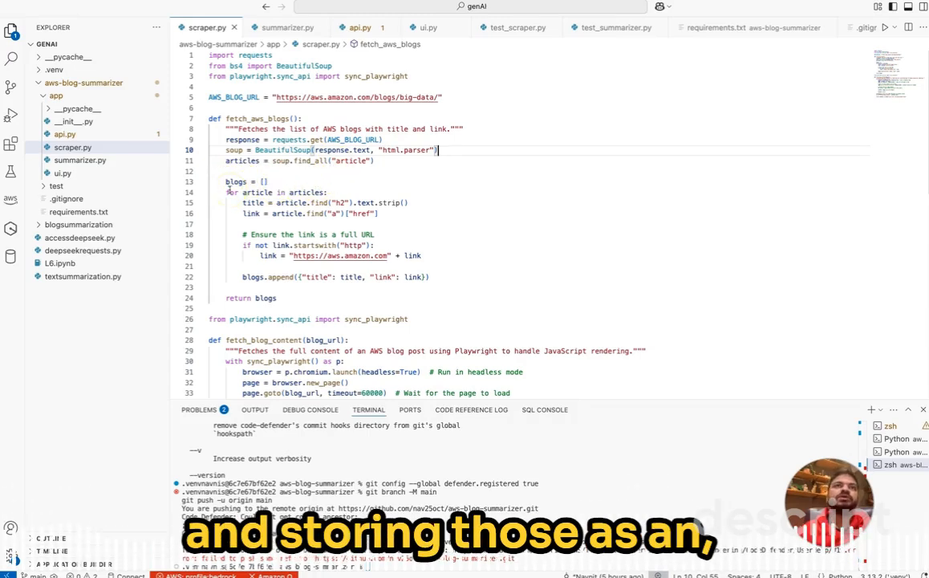
Highlight the blogs list and move down to the Playwright-based fetch_blog_content function
double_click(236, 181)
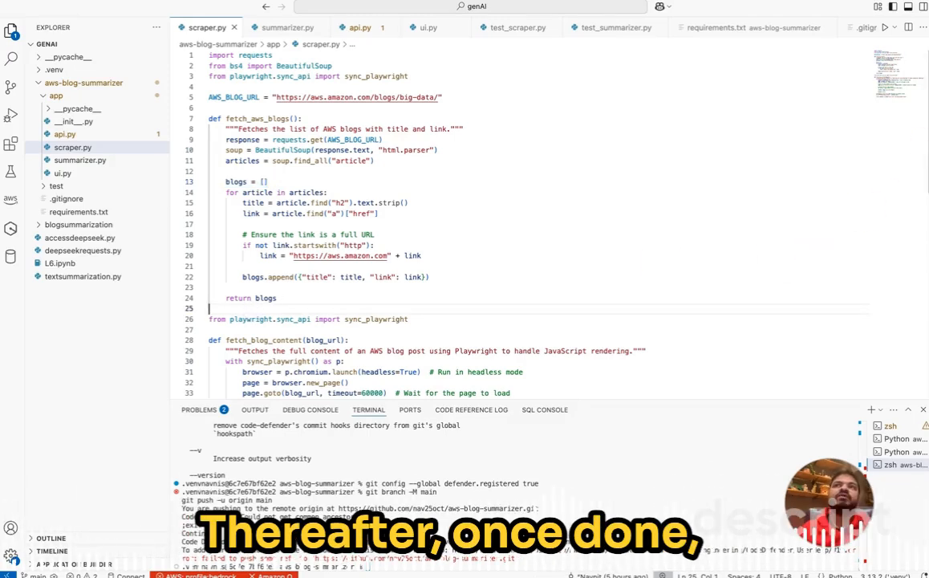
scroll(down, 3)
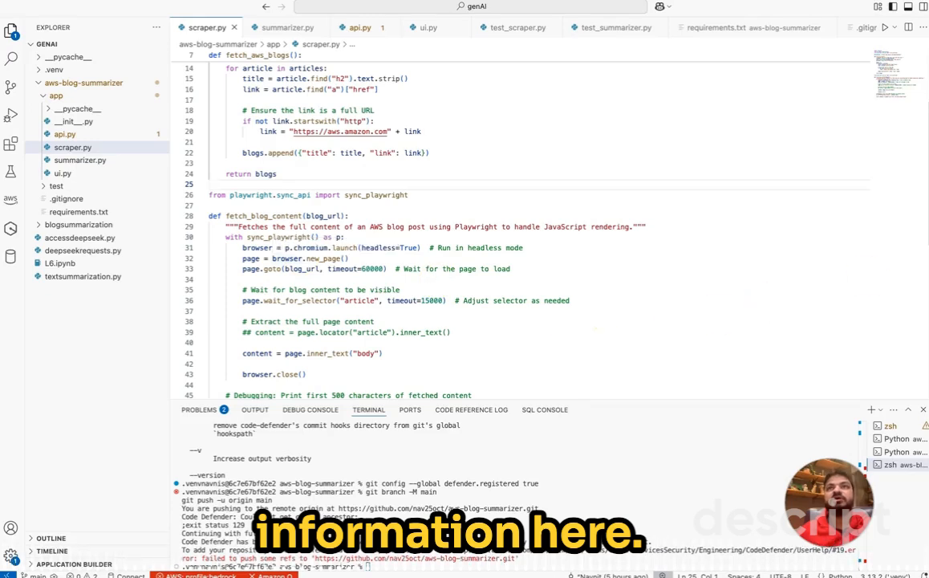
scroll(down, 3)
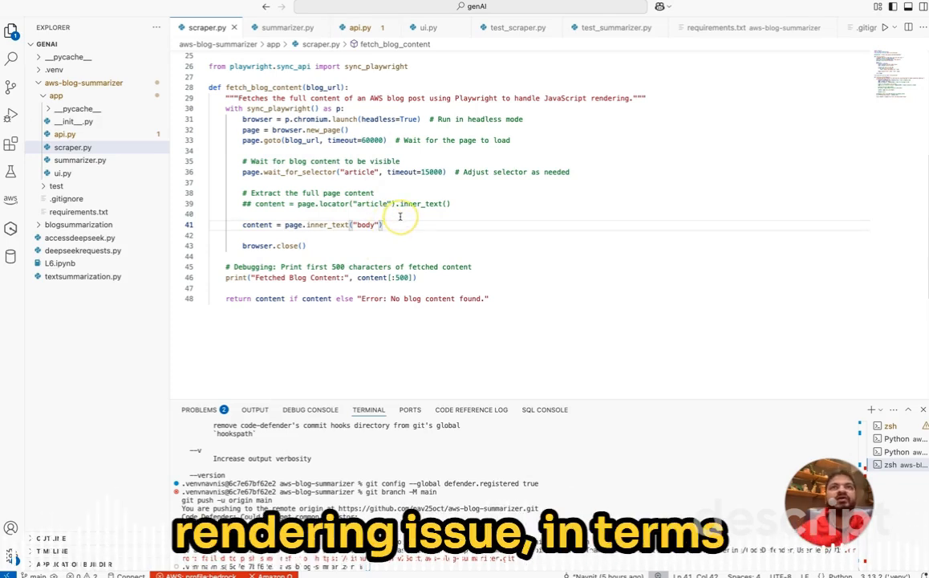
mouse_move(368, 140)
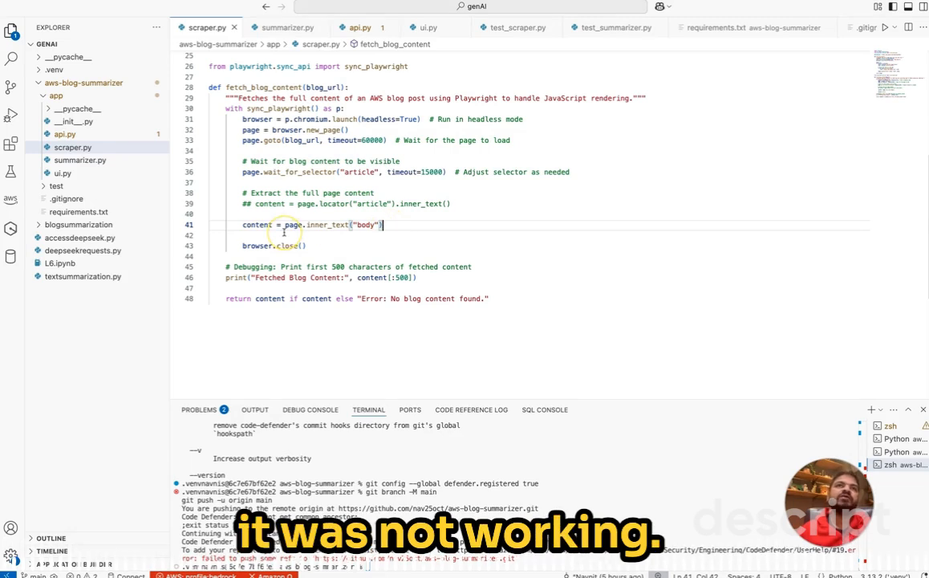
mouse_move(291, 225)
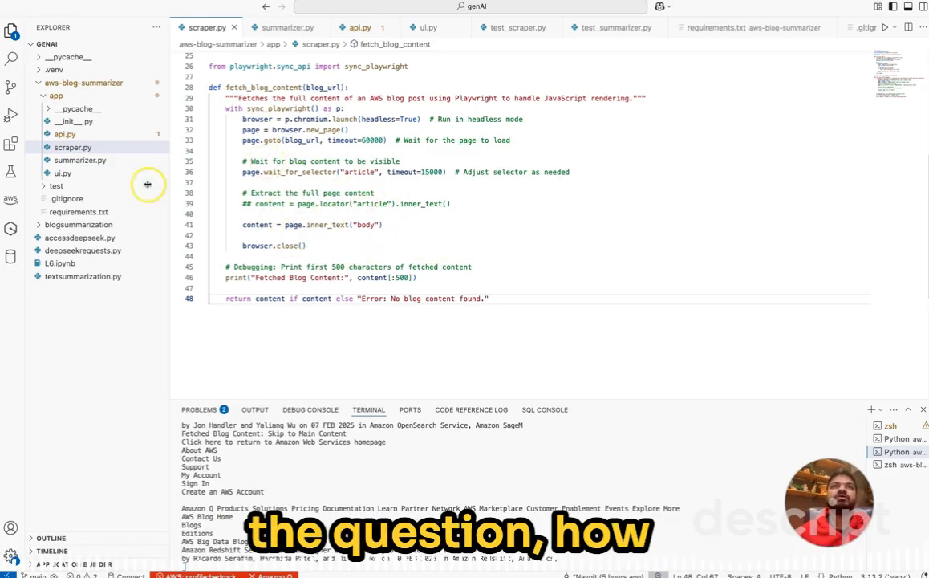
Show summarizer.py's function sending blog content to the local LLM API for a JSON summary
click(79, 160)
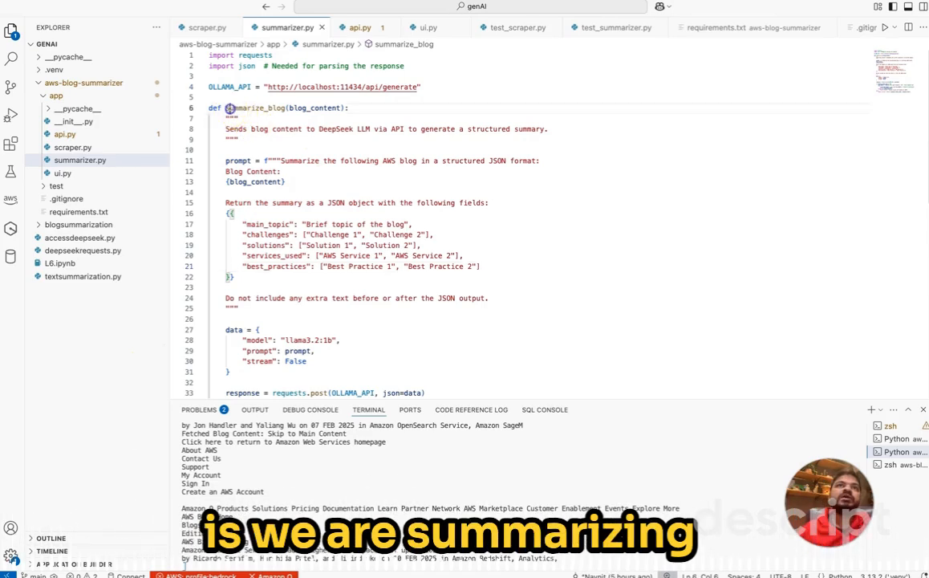
double_click(255, 107)
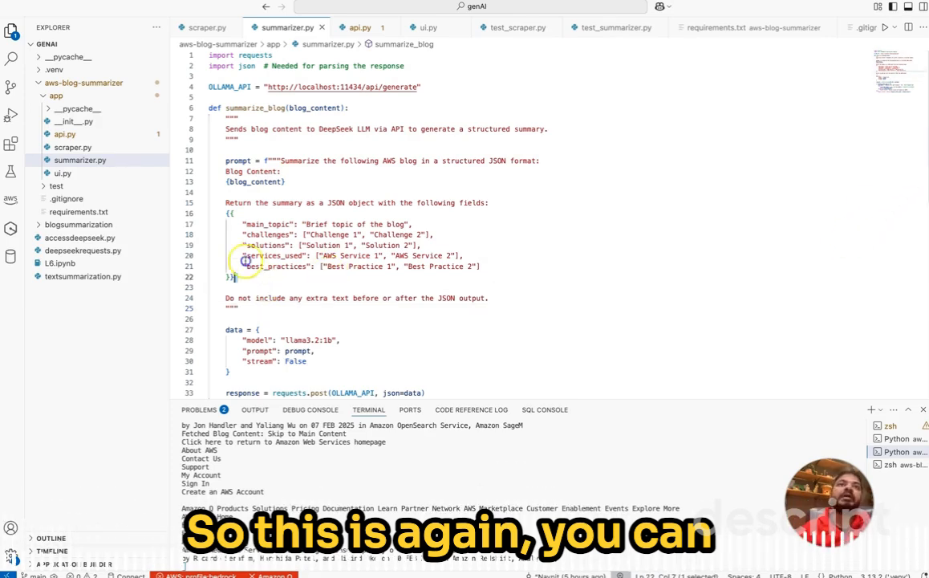
drag(226, 118, 235, 276)
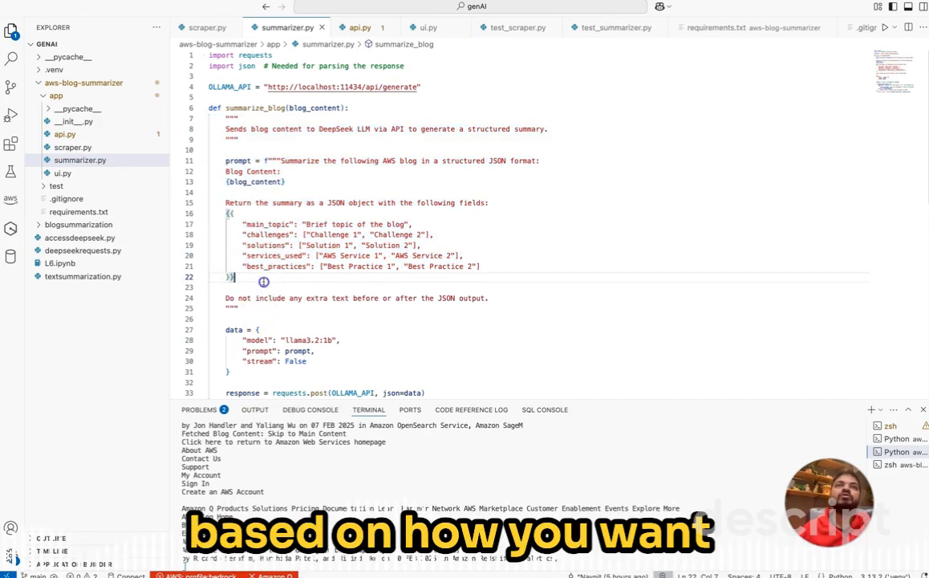
scroll(down, 3)
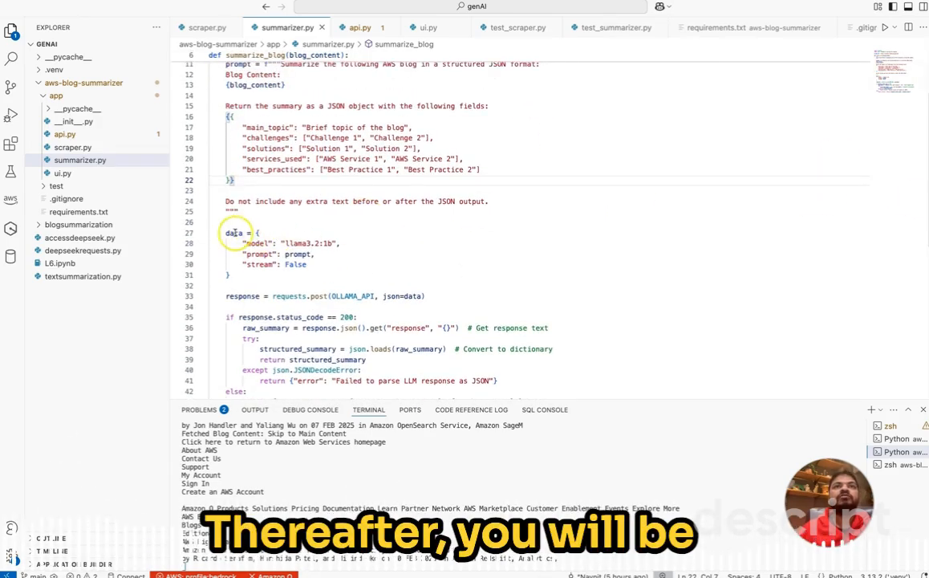
double_click(234, 233)
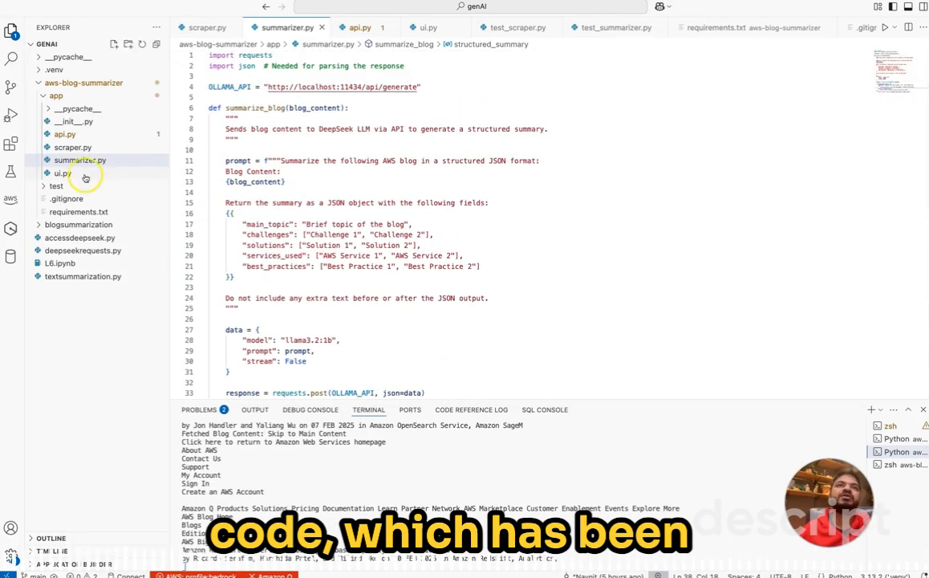
Show ui.py's Streamlit code, then the running app with the Redshift Serverless summary
click(58, 172)
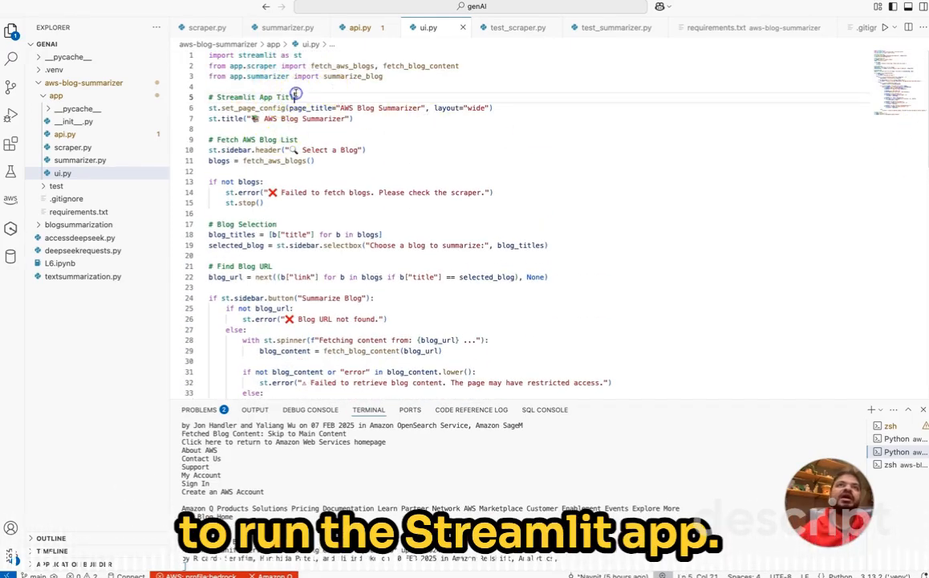
mouse_move(277, 160)
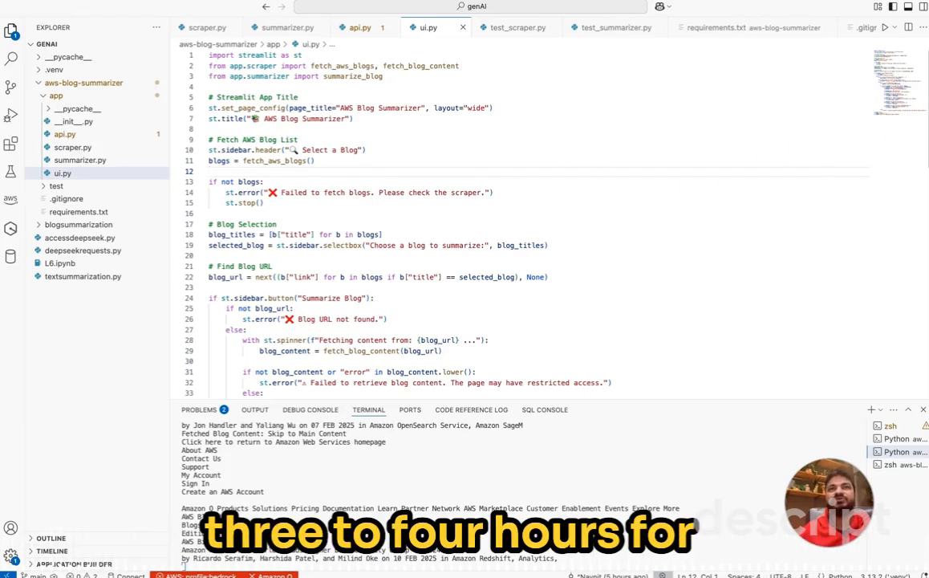
mouse_move(443, 318)
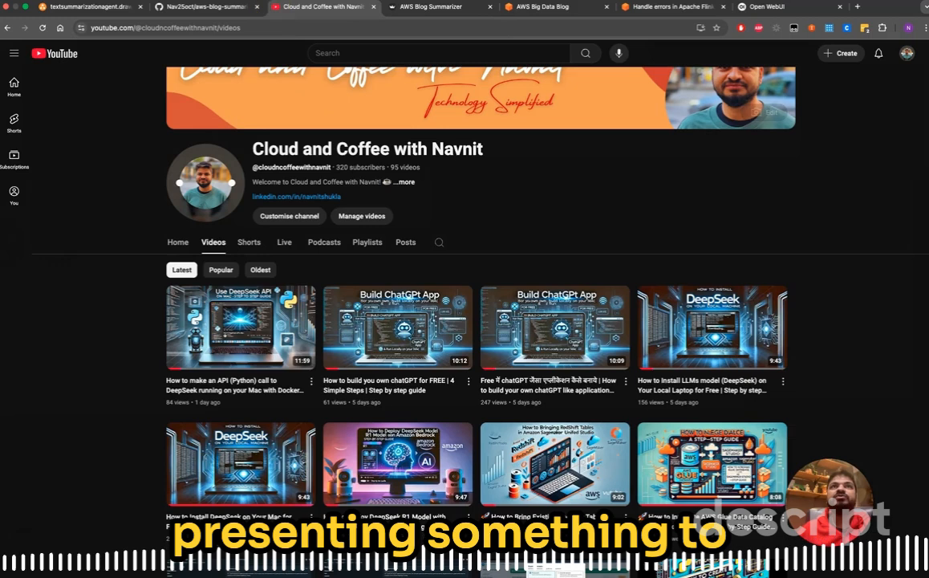
click(429, 7)
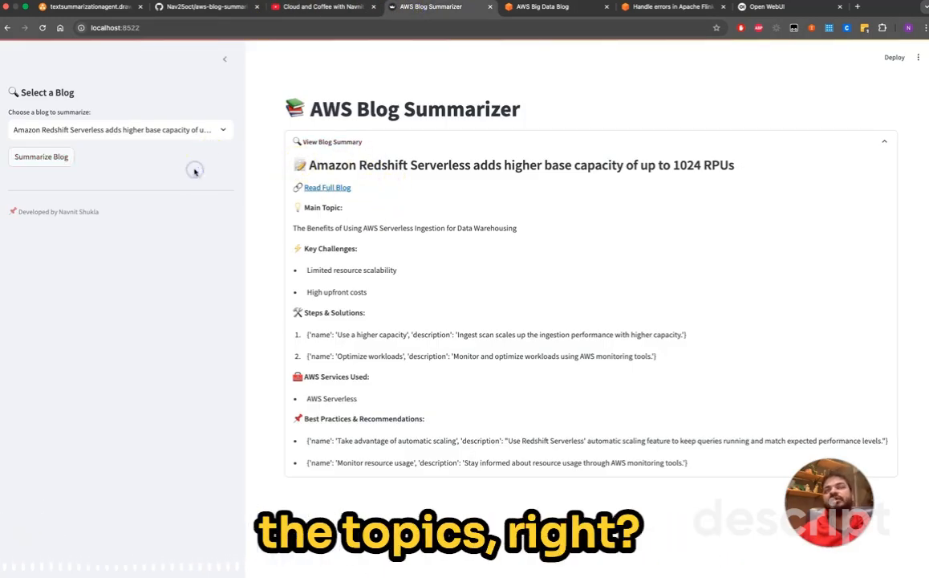
mouse_move(407, 77)
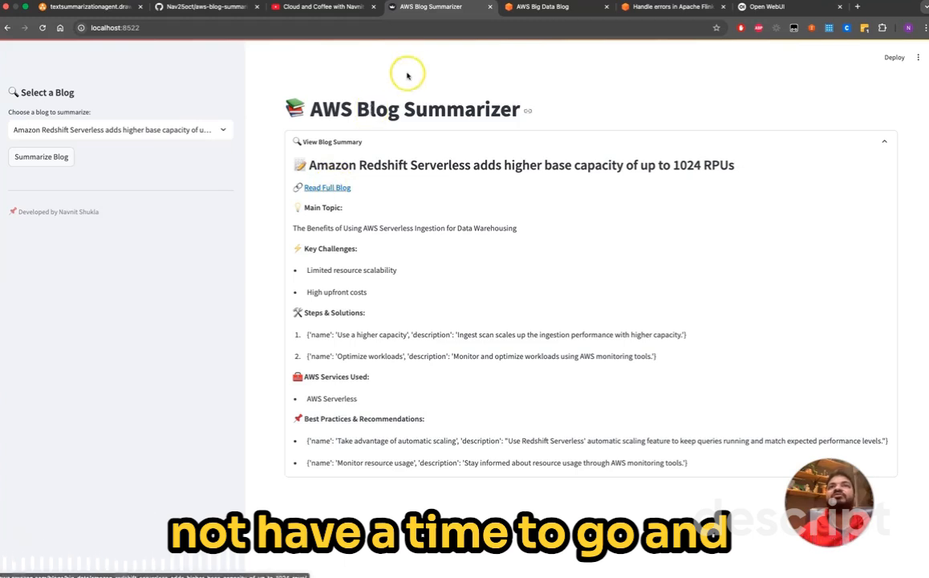
Follow Read Full Blog to the Redshift Serverless 1024 RPUs article on the AWS Big Data Blog
click(549, 6)
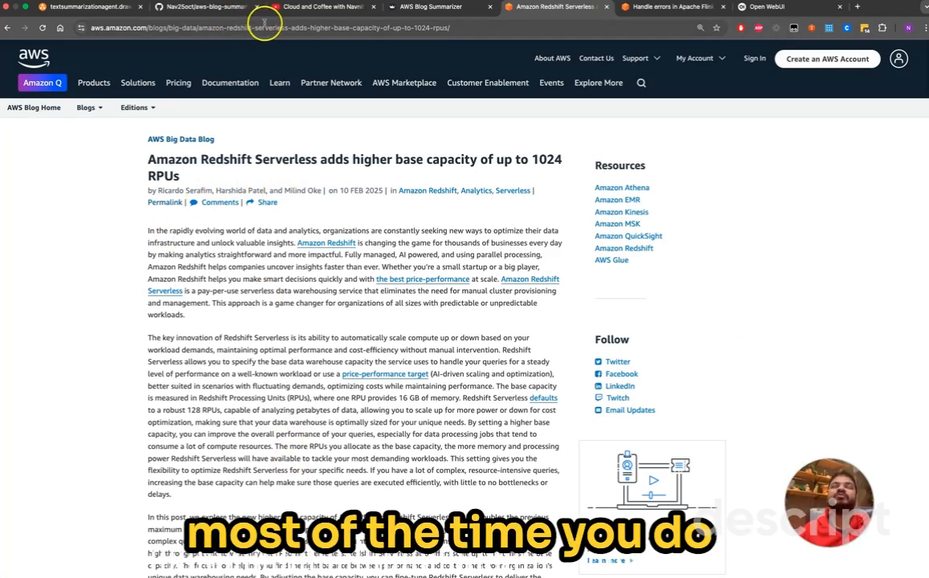
mouse_move(227, 222)
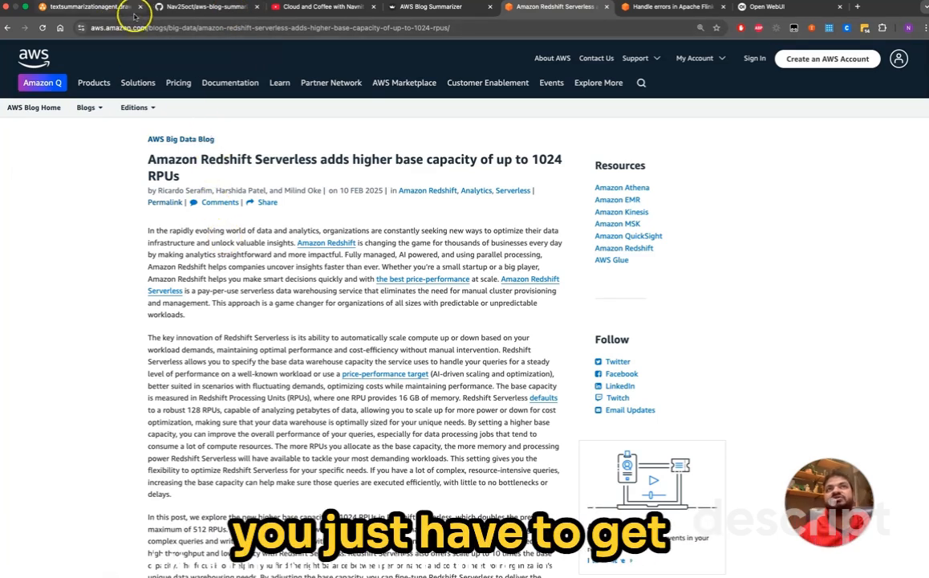
mouse_move(118, 88)
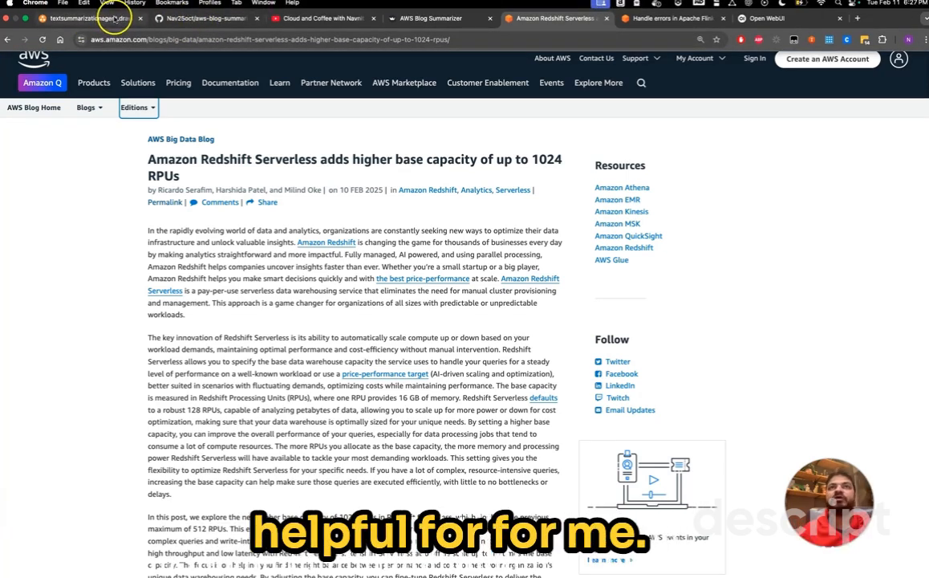
Highlight 'Blog Summarizer' in the app title, then show the GitHub README's high-level flow diagram
click(434, 18)
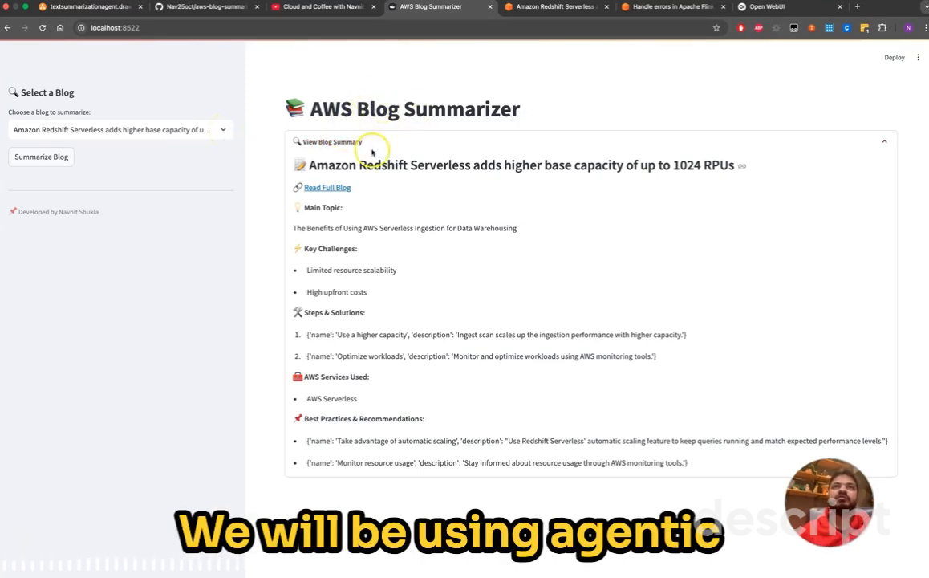
double_click(433, 110)
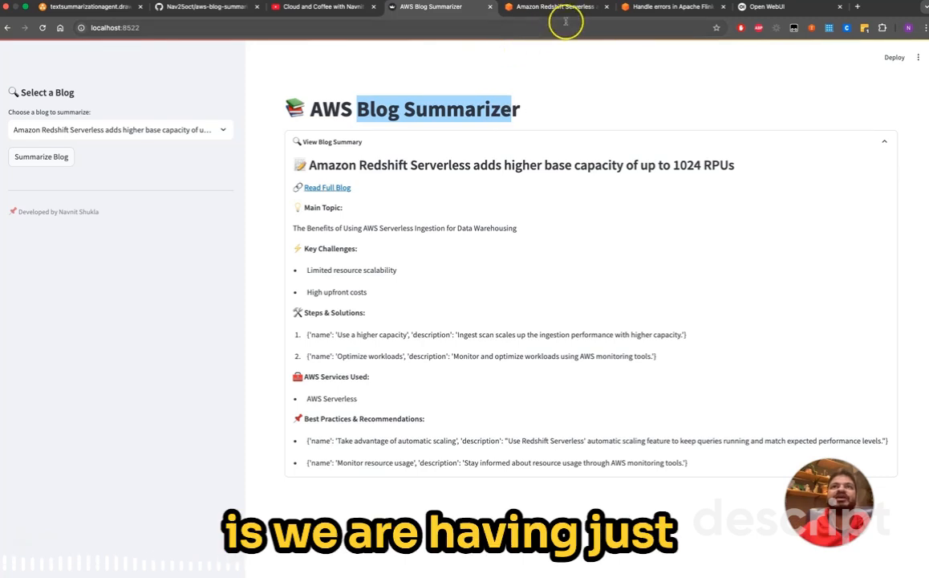
mouse_move(308, 67)
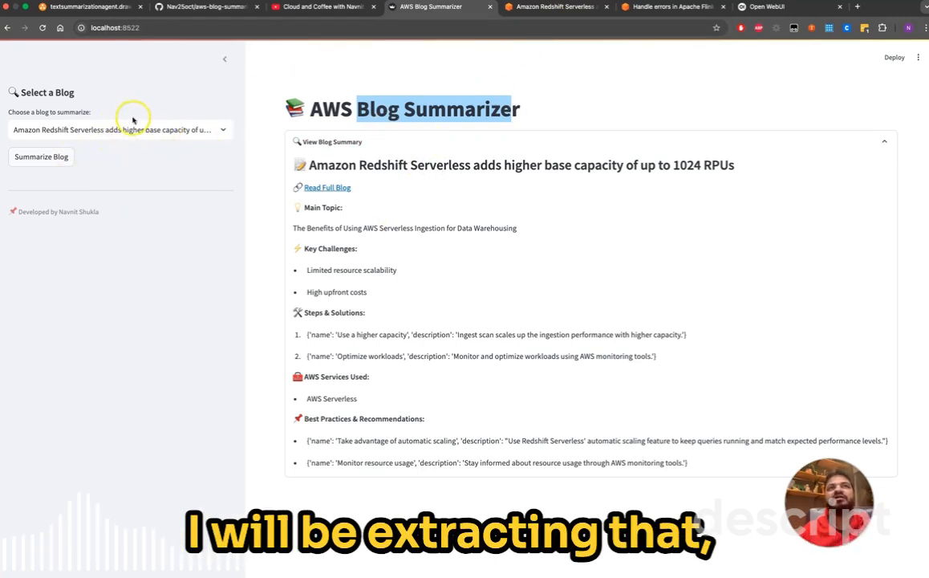
mouse_move(144, 159)
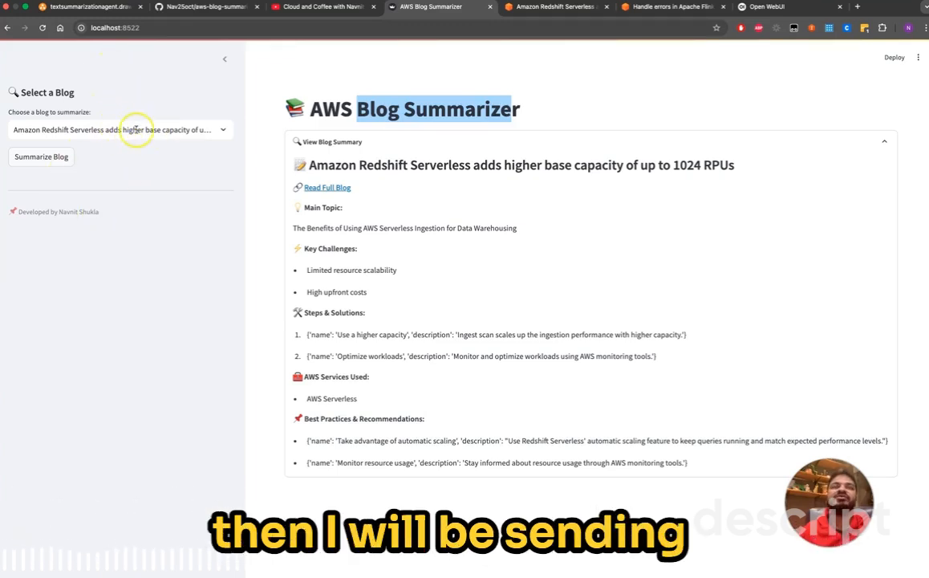
mouse_move(247, 117)
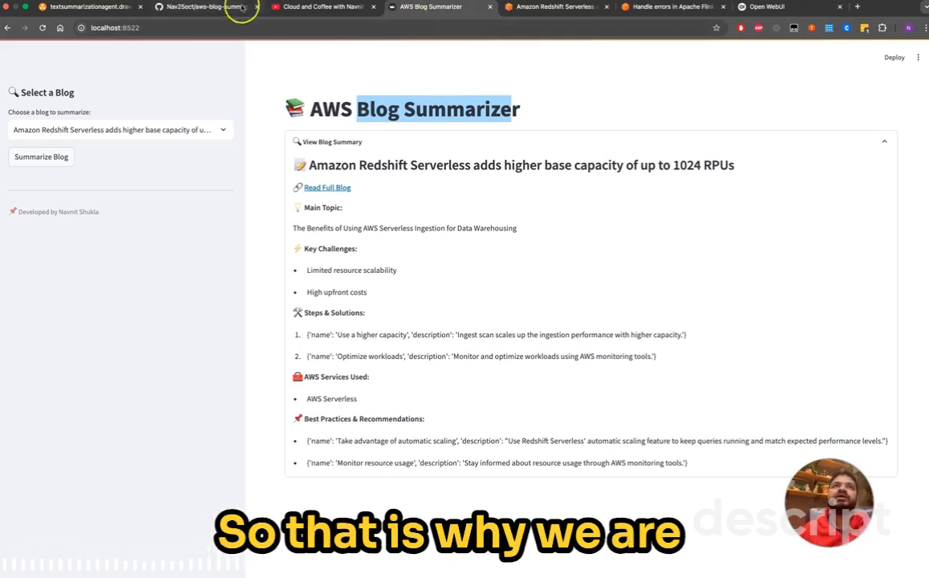
click(202, 9)
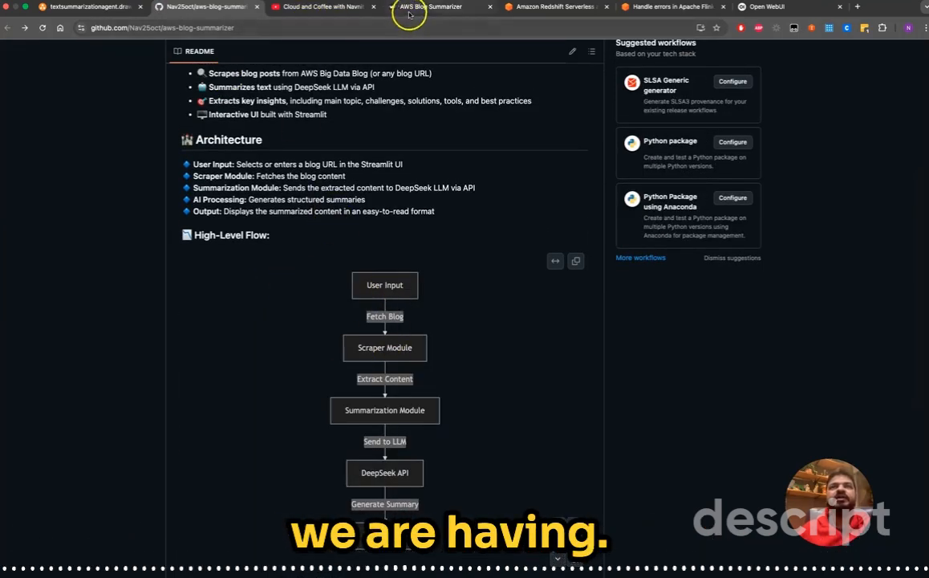
Return to the Streamlit app showing the Redshift Serverless 1024 RPUs summary
click(425, 7)
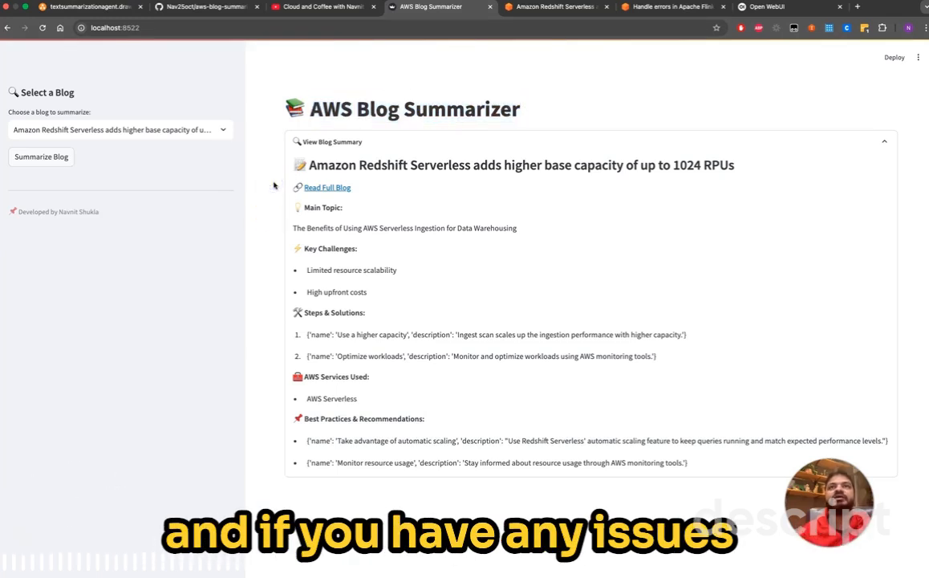
mouse_move(383, 246)
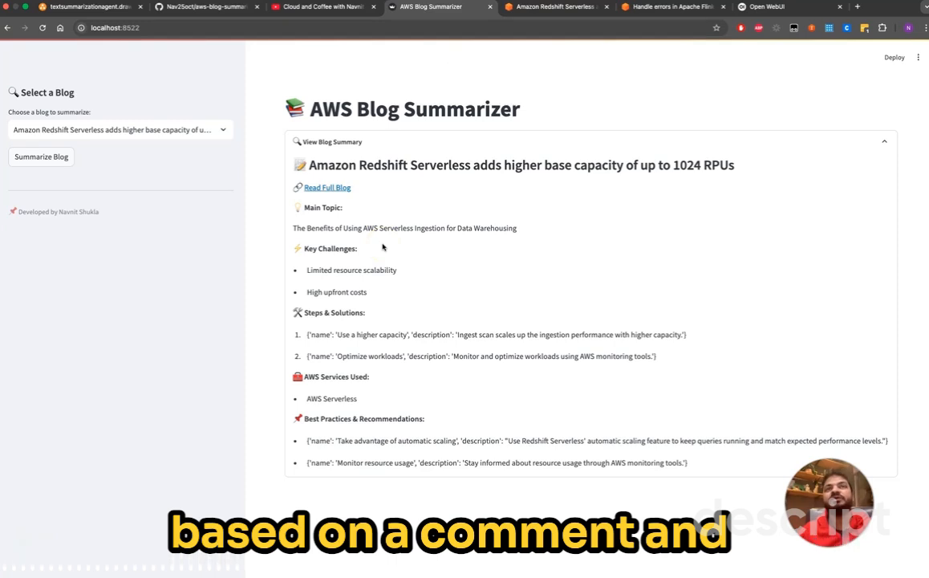